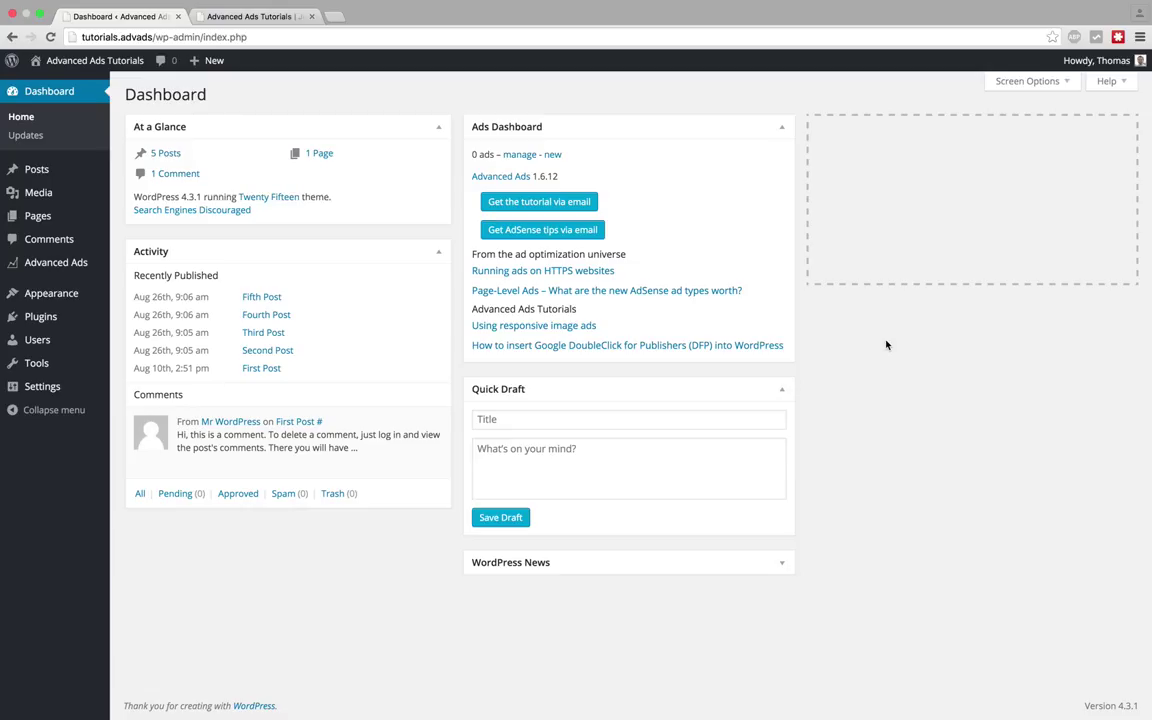
pyautogui.moveTo(230, 228)
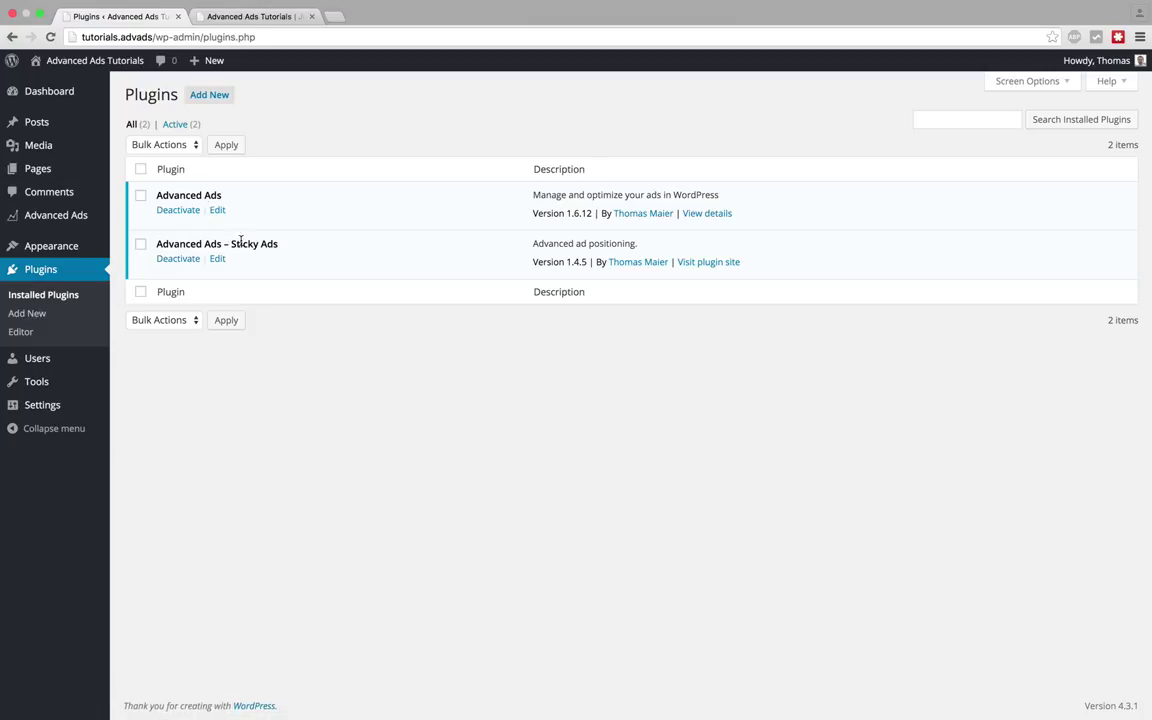
pyautogui.moveTo(291, 247)
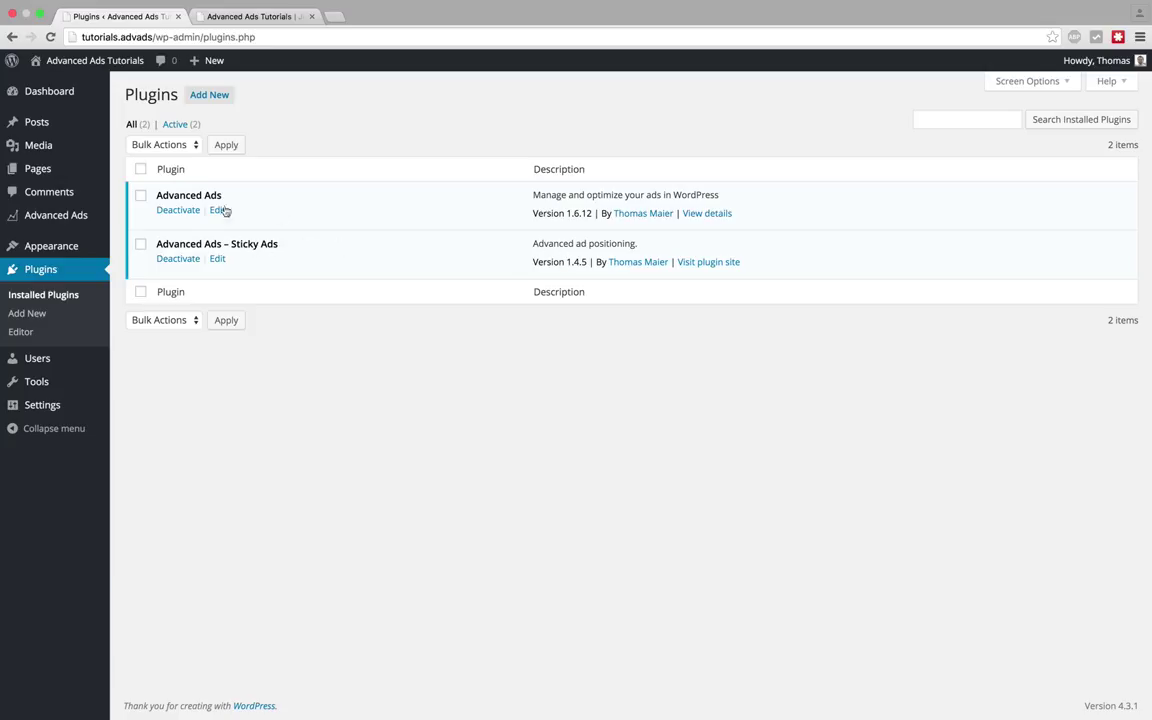
pyautogui.moveTo(56, 215)
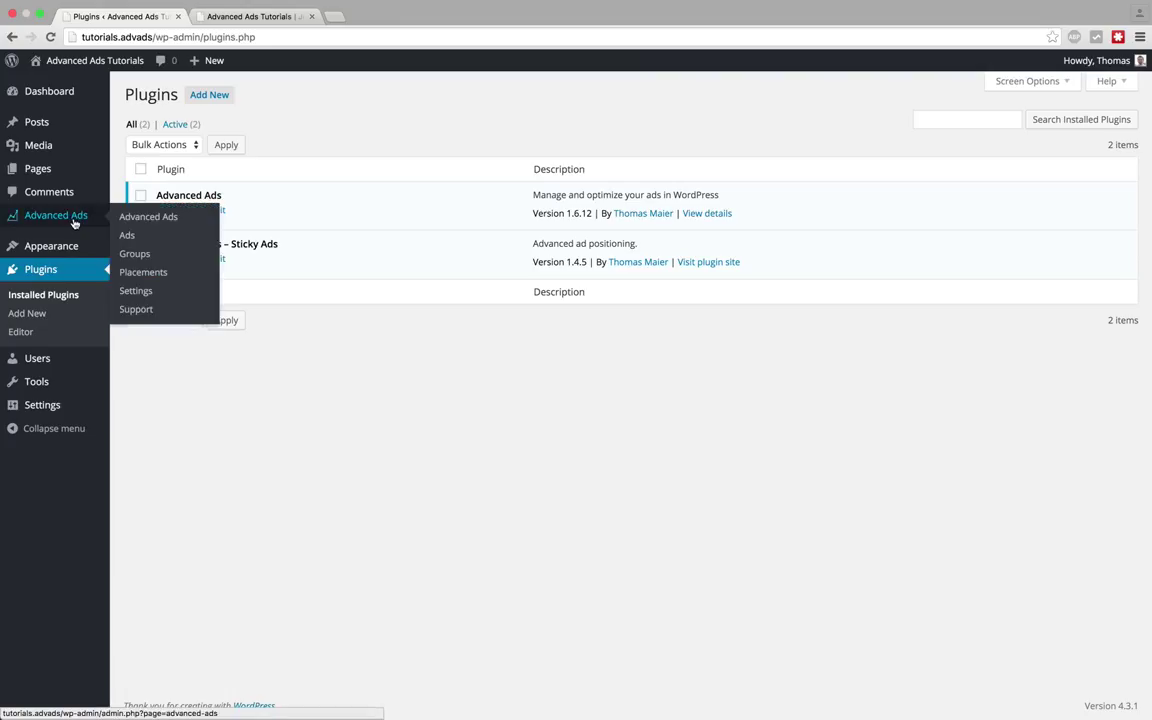
# Step: Create a new Advanced Ads ad titled 'Anchor Ad' with the Image Ad type
pyautogui.click(127, 235)
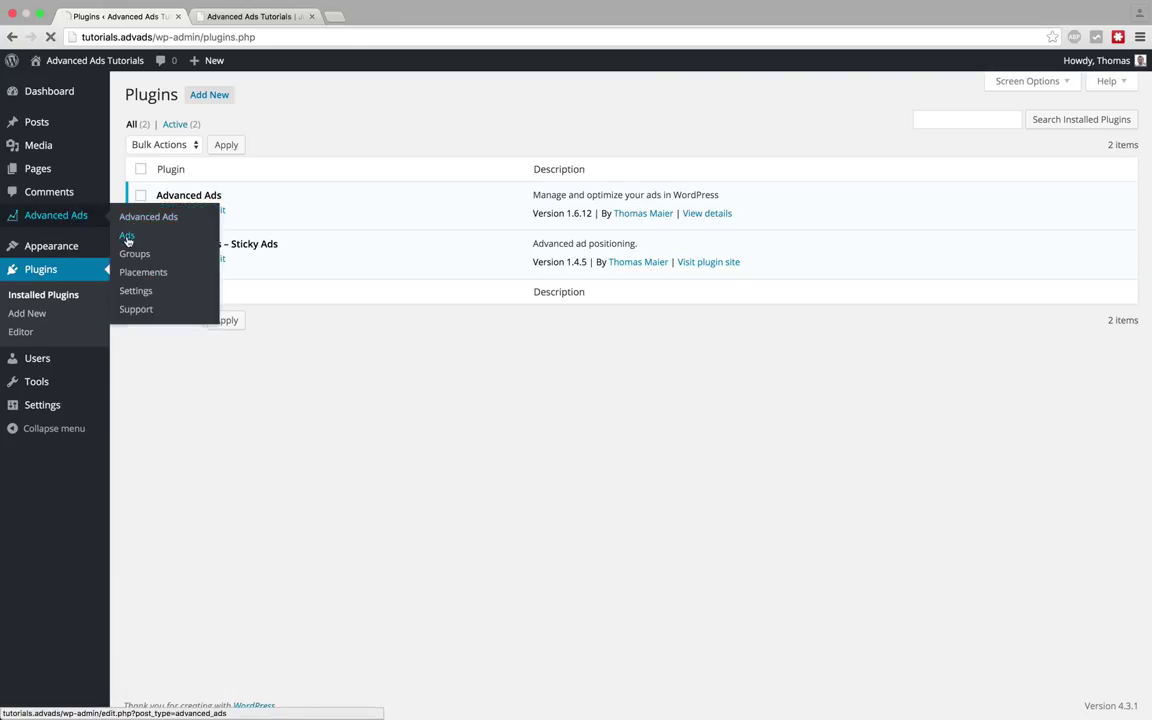
pyautogui.click(127, 235)
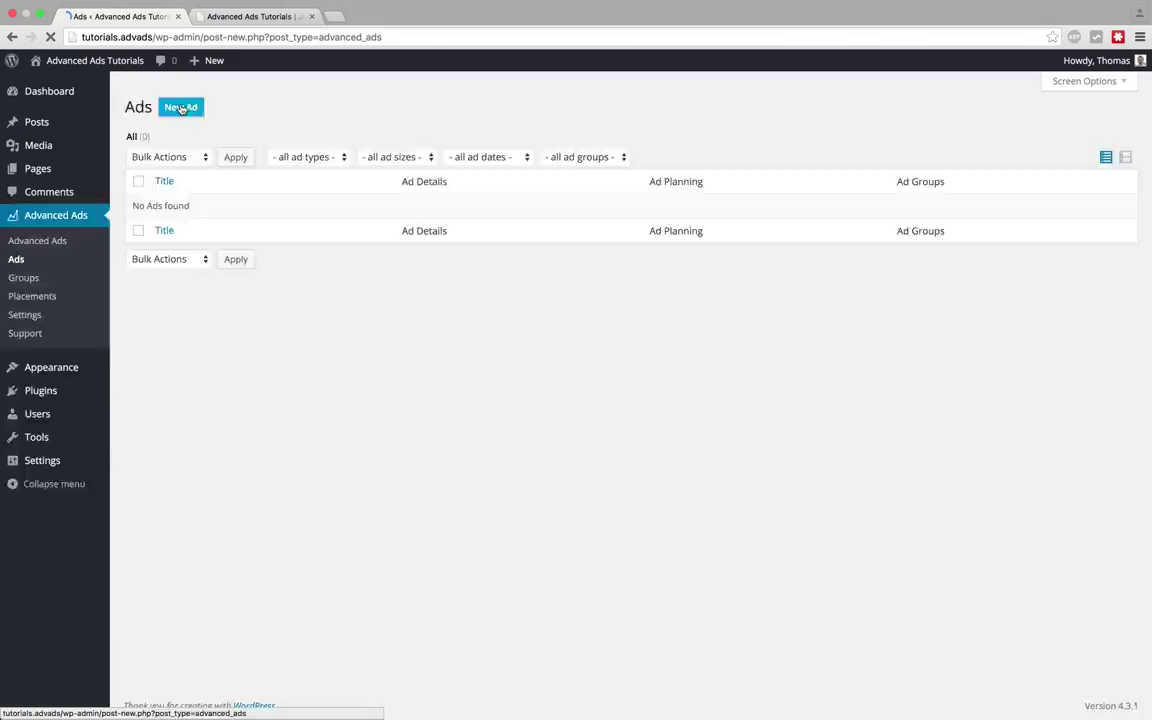
pyautogui.click(180, 107)
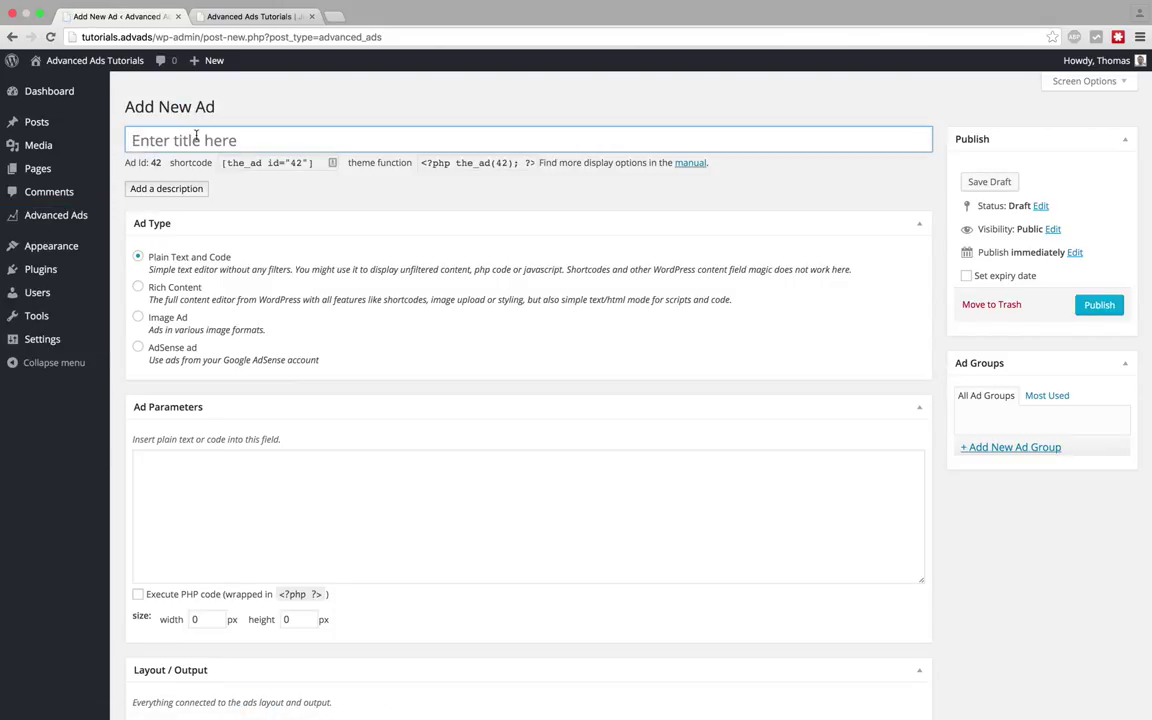
pyautogui.write('Anchor')
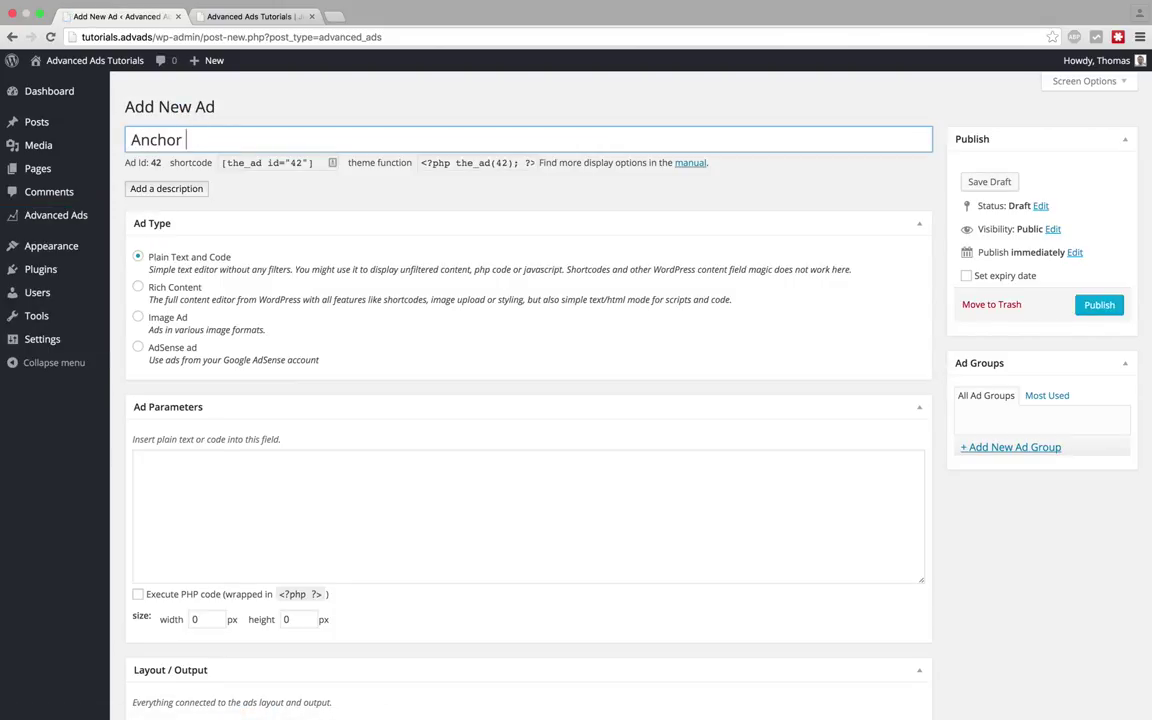
pyautogui.write('Ad')
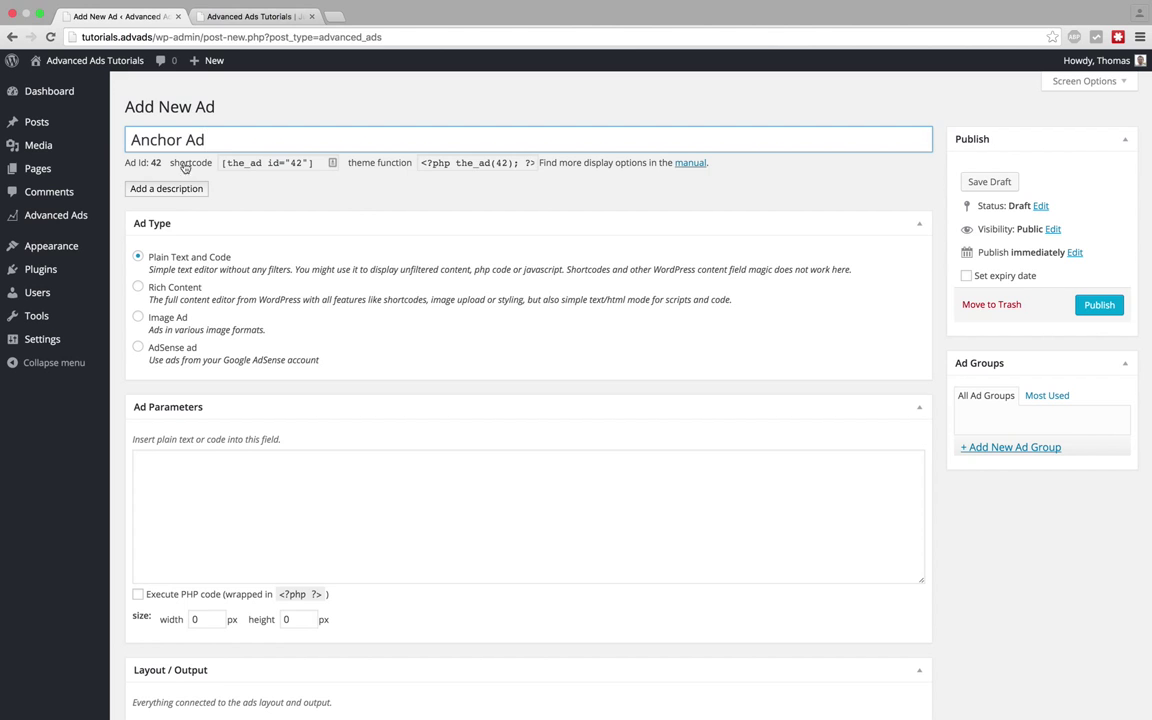
pyautogui.click(138, 316)
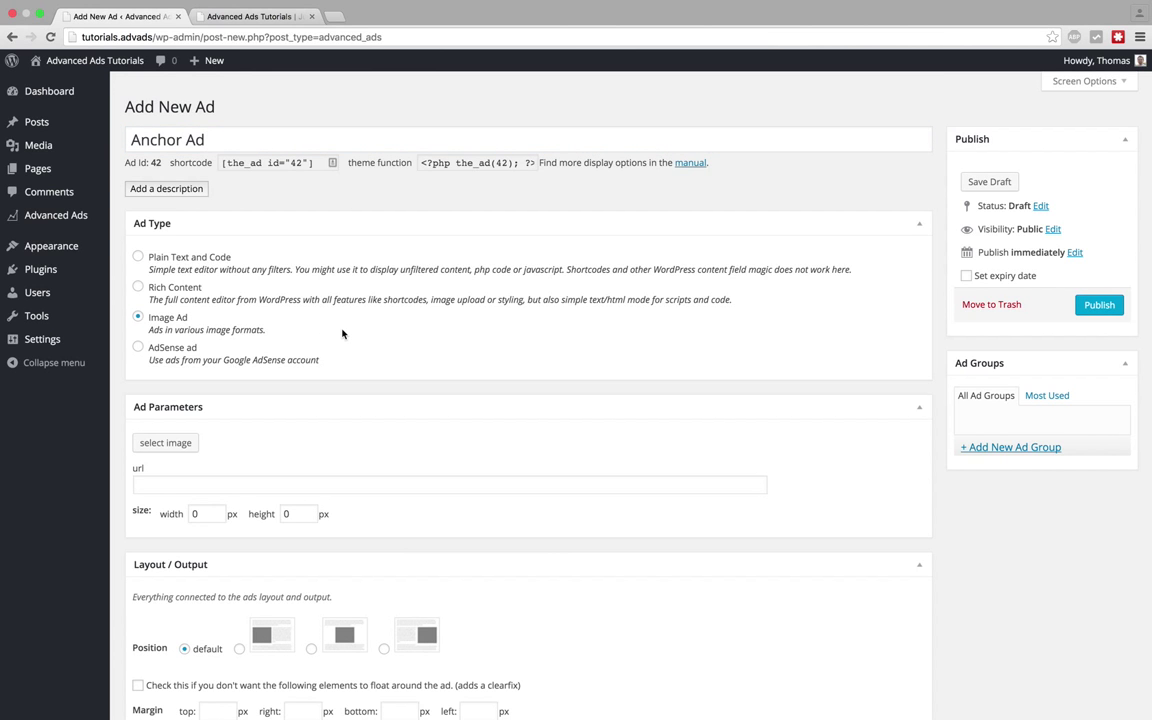
pyautogui.scroll(-3)
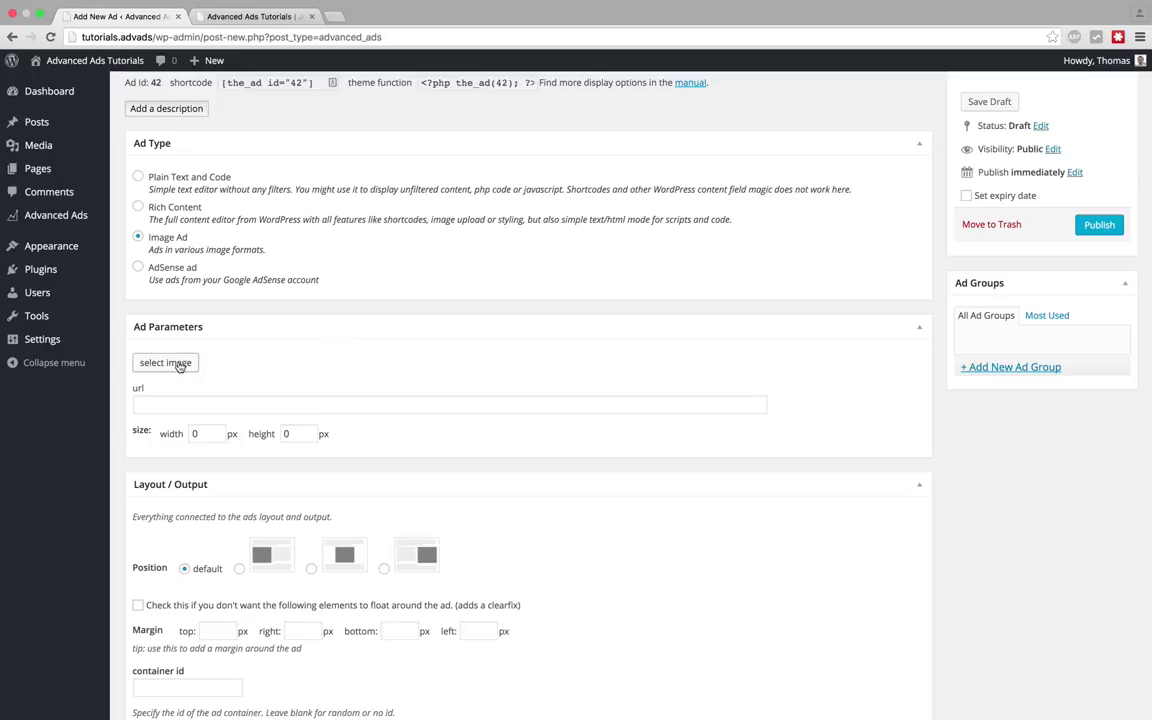
# Step: Attach the 728x90 banner as the ad image
pyautogui.click(165, 362)
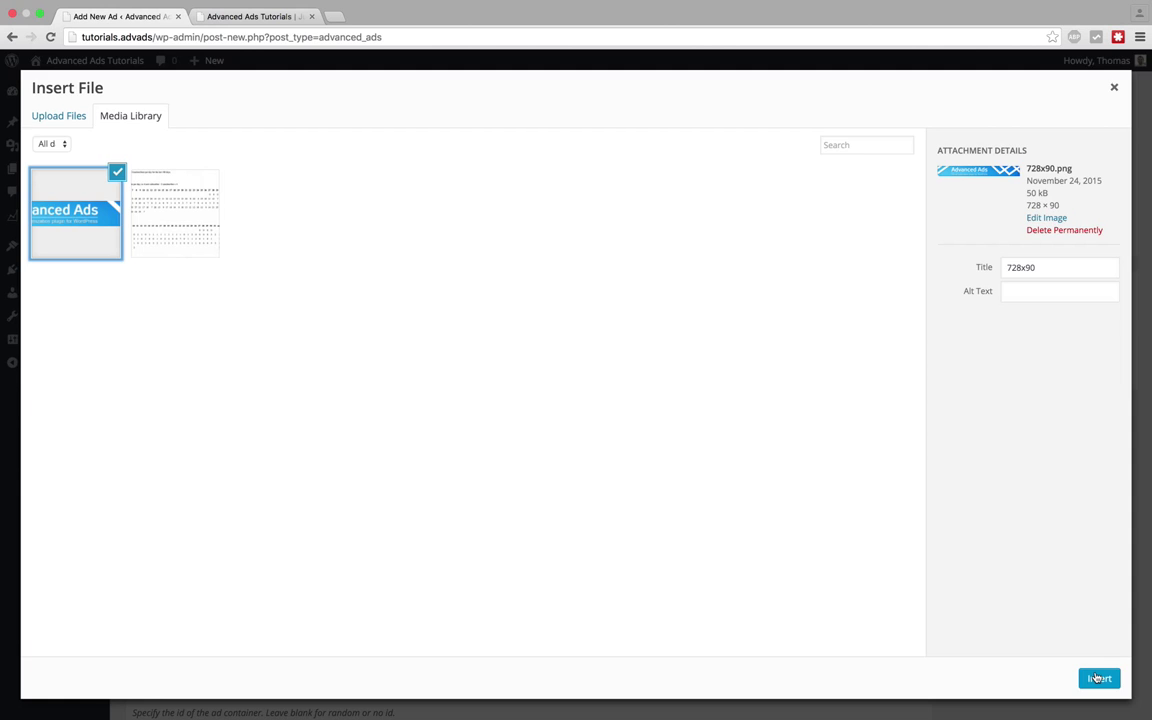
pyautogui.click(1099, 679)
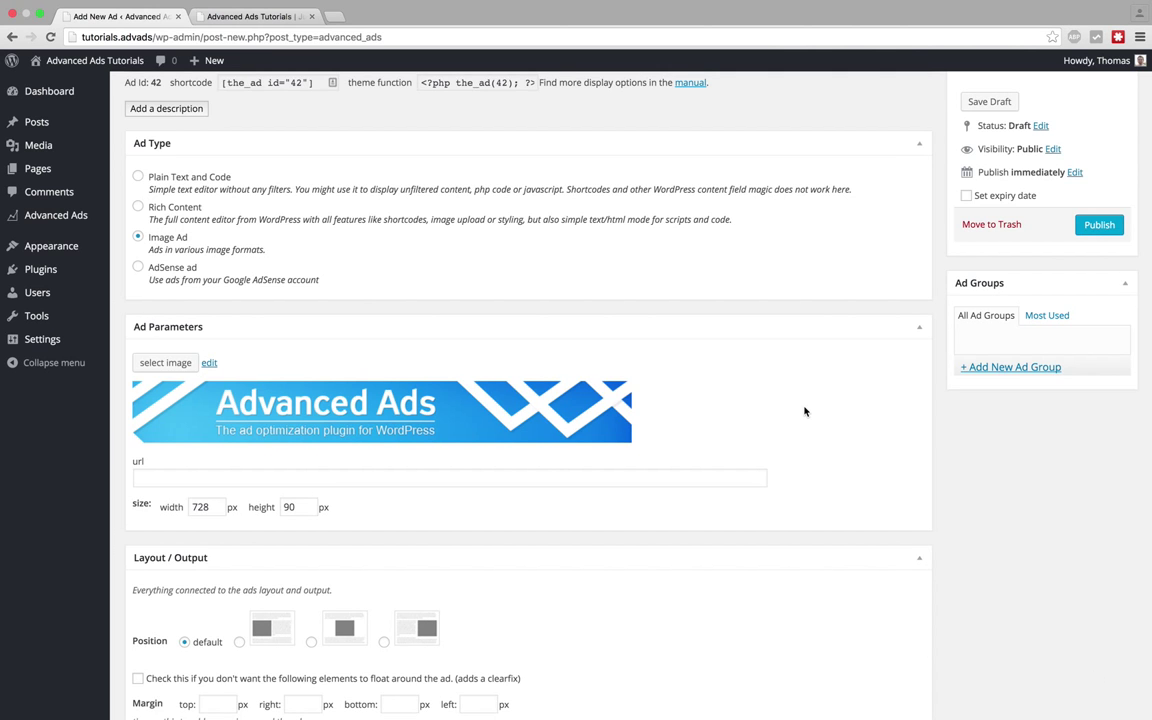
pyautogui.scroll(-3)
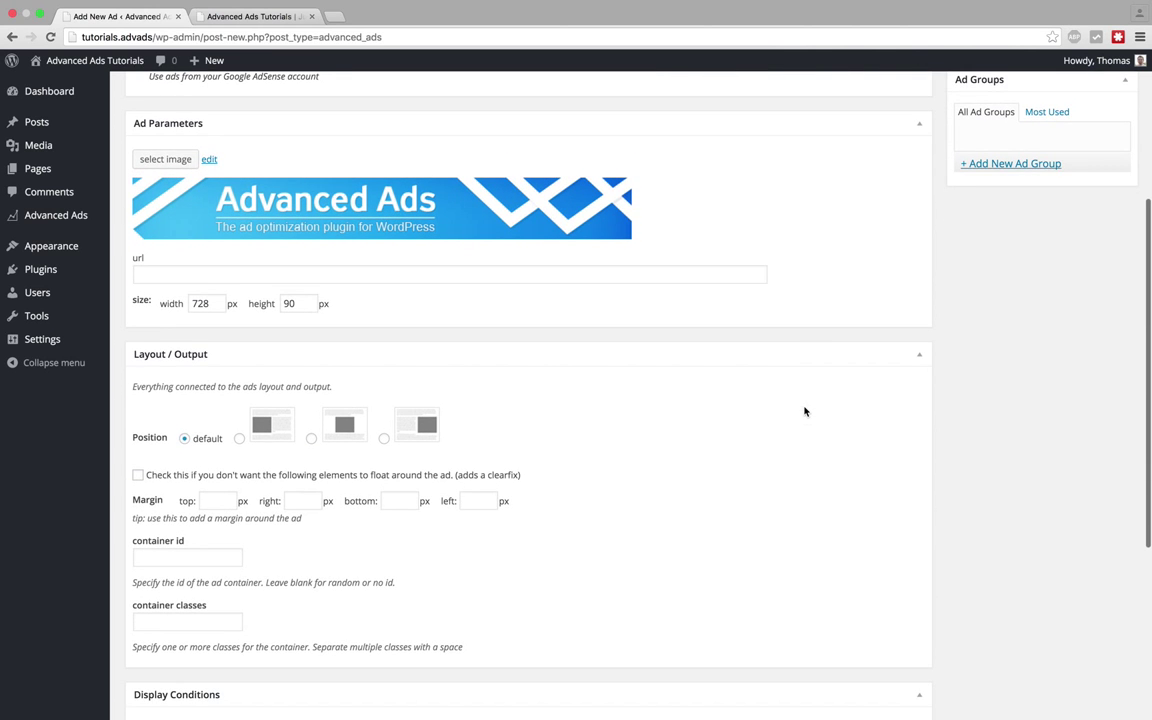
pyautogui.write('h')
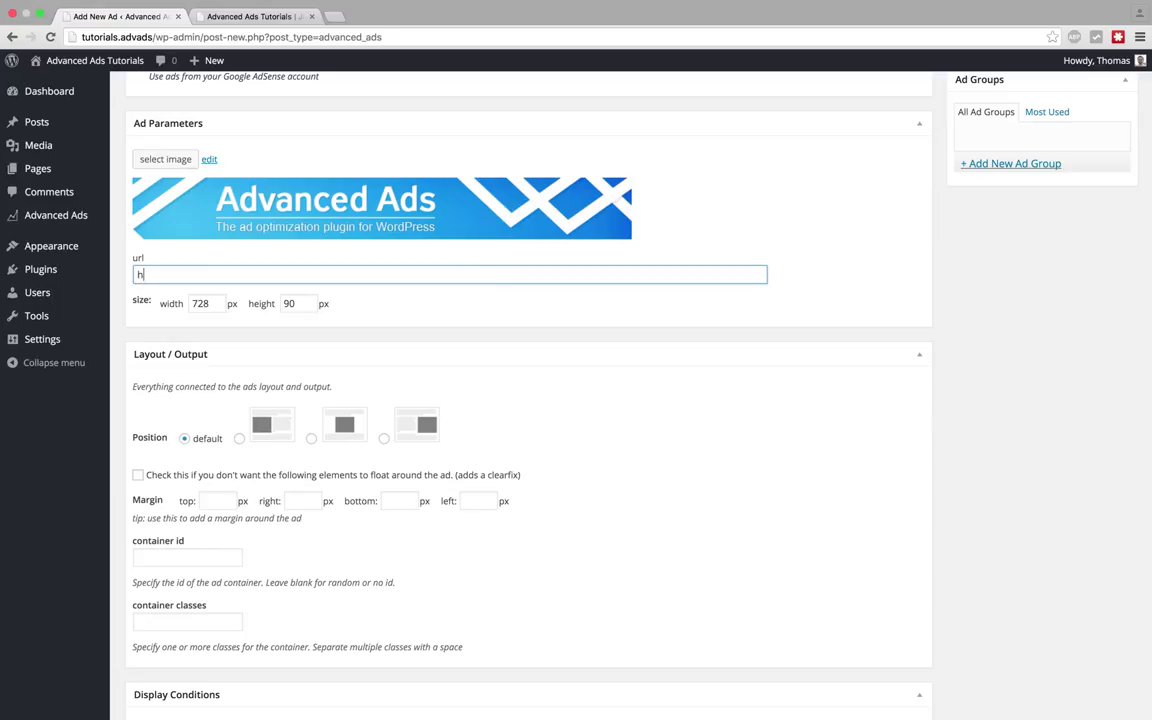
pyautogui.write('ttps://')
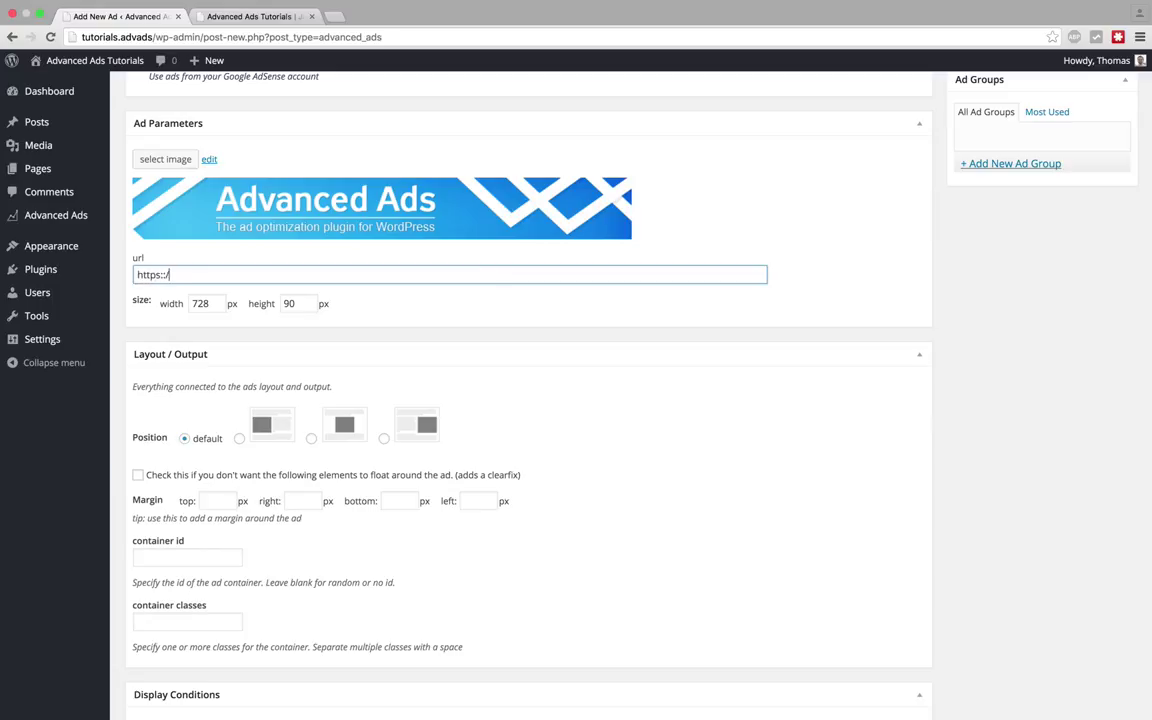
pyautogui.write('wpadvancedads.com')
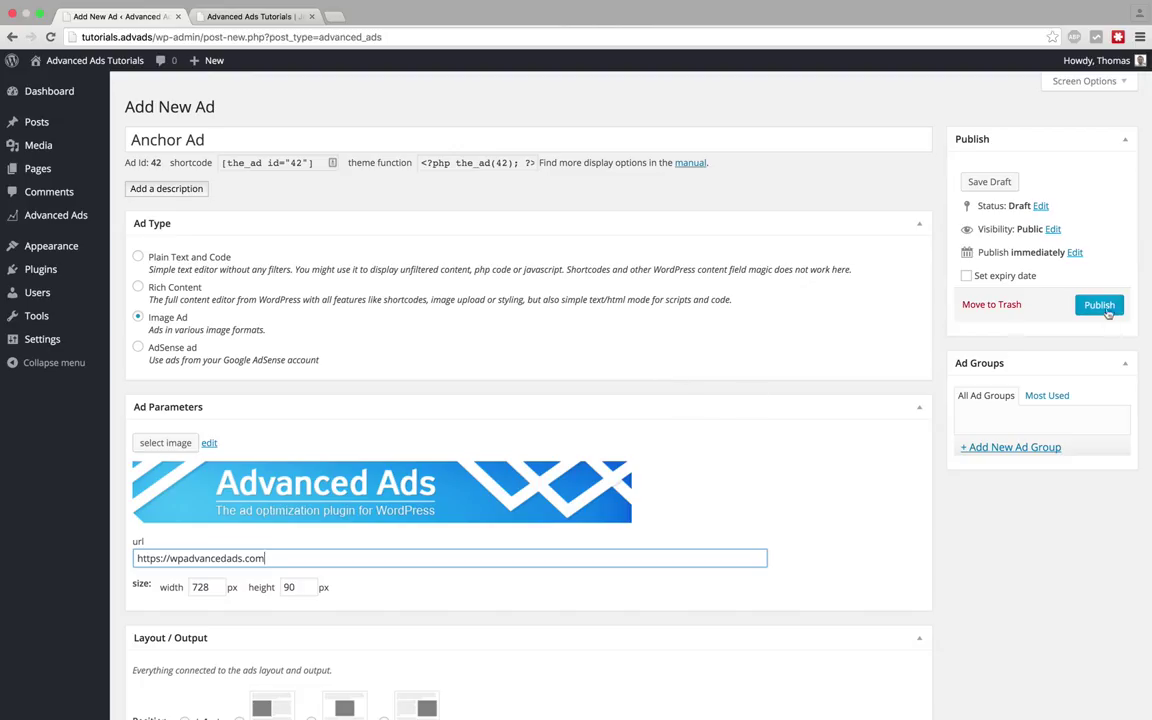
pyautogui.click(1099, 305)
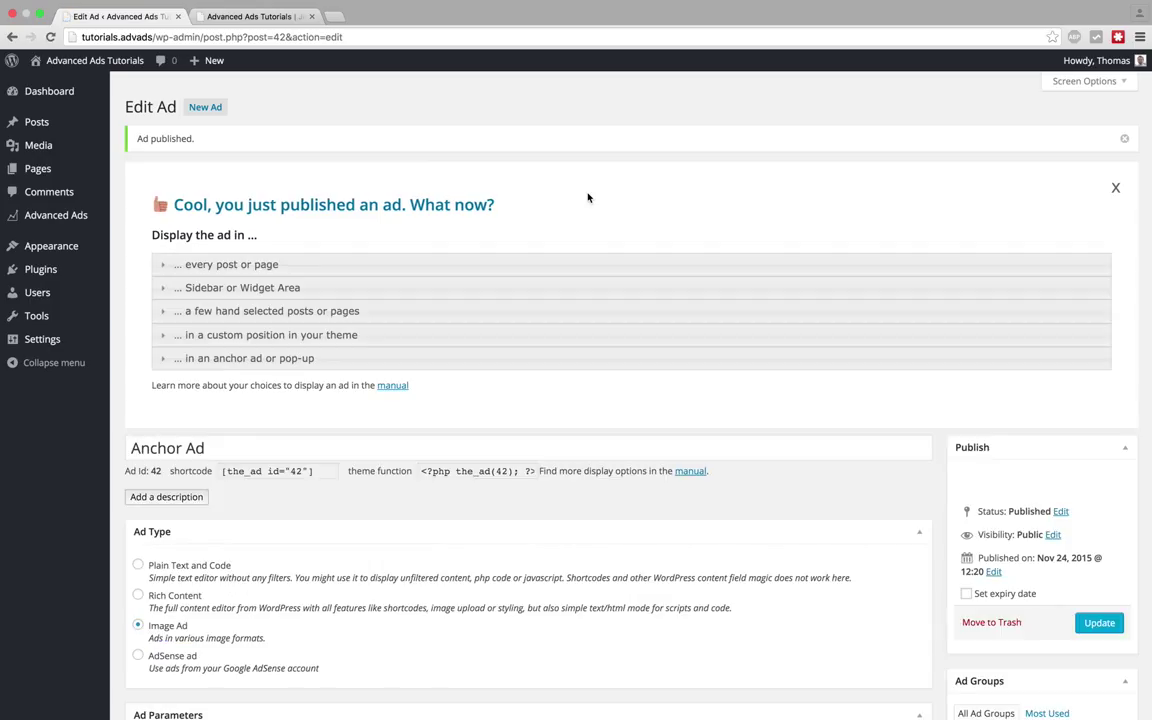
pyautogui.moveTo(56, 215)
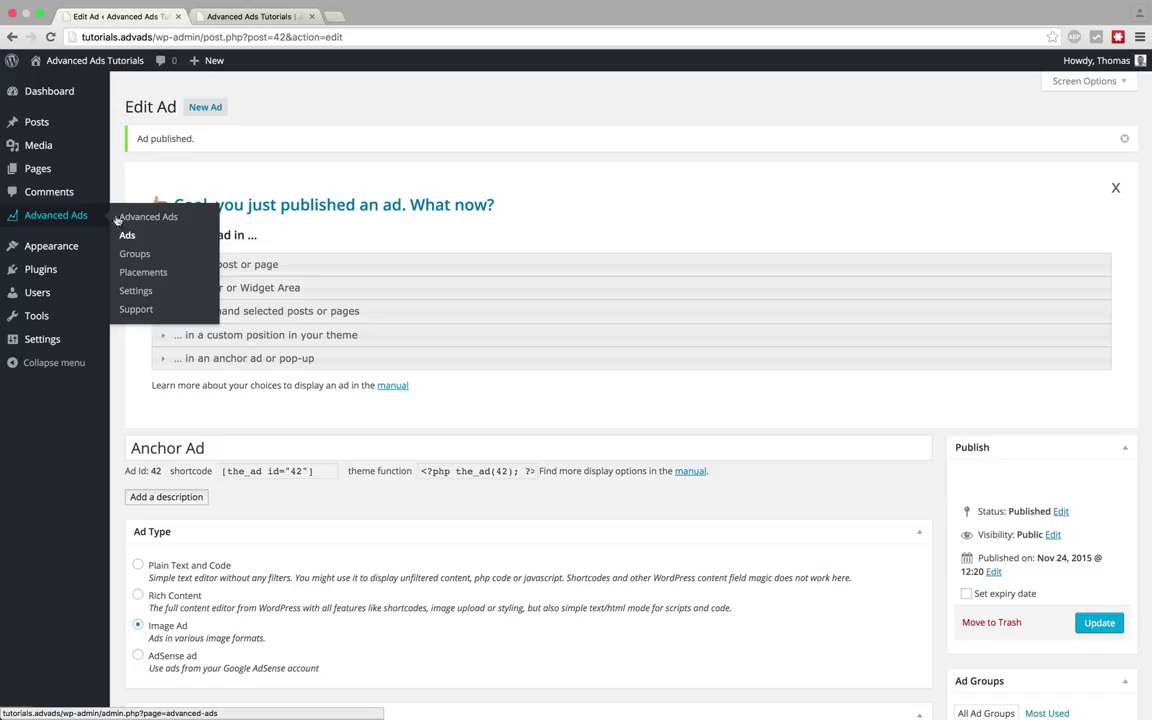
# Step: Start a new Footer Bar placement named 'Anchor Ad'
pyautogui.click(143, 272)
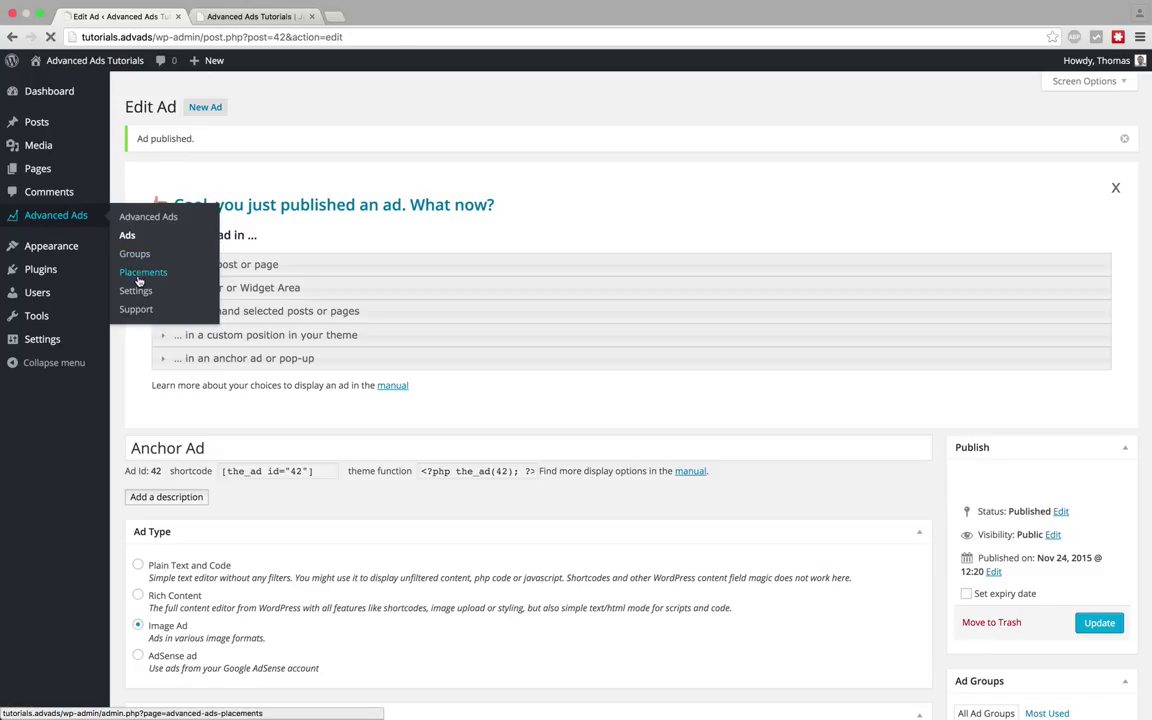
pyautogui.click(143, 272)
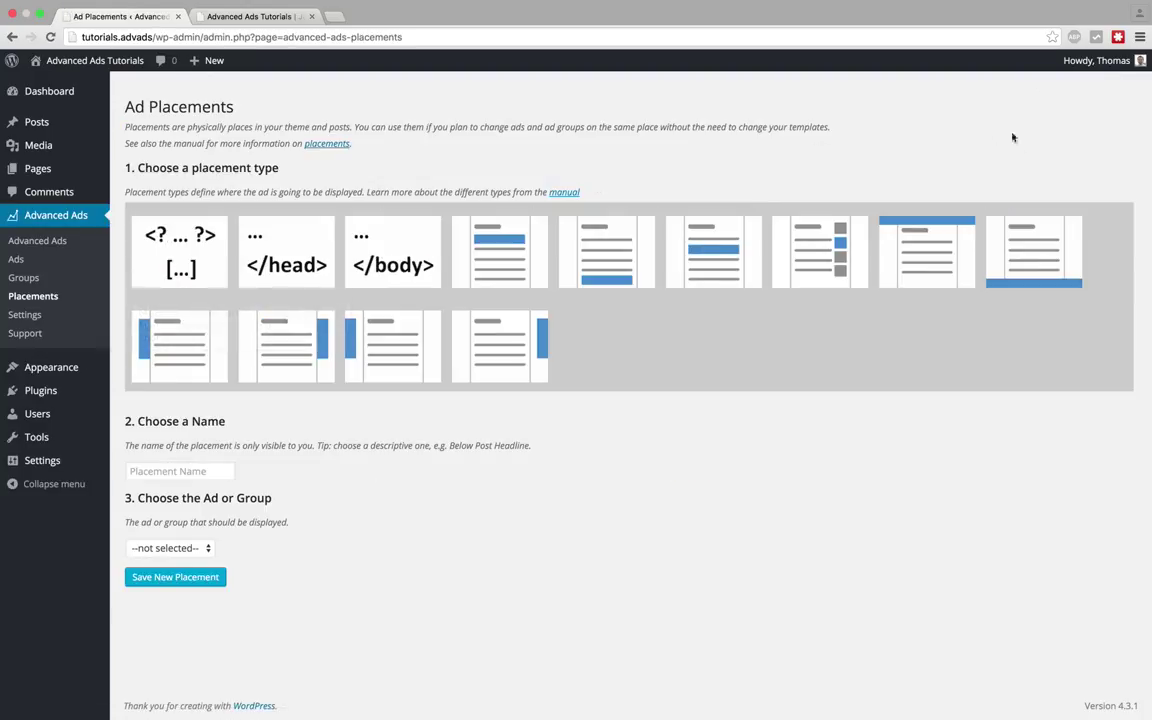
pyautogui.moveTo(1033, 251)
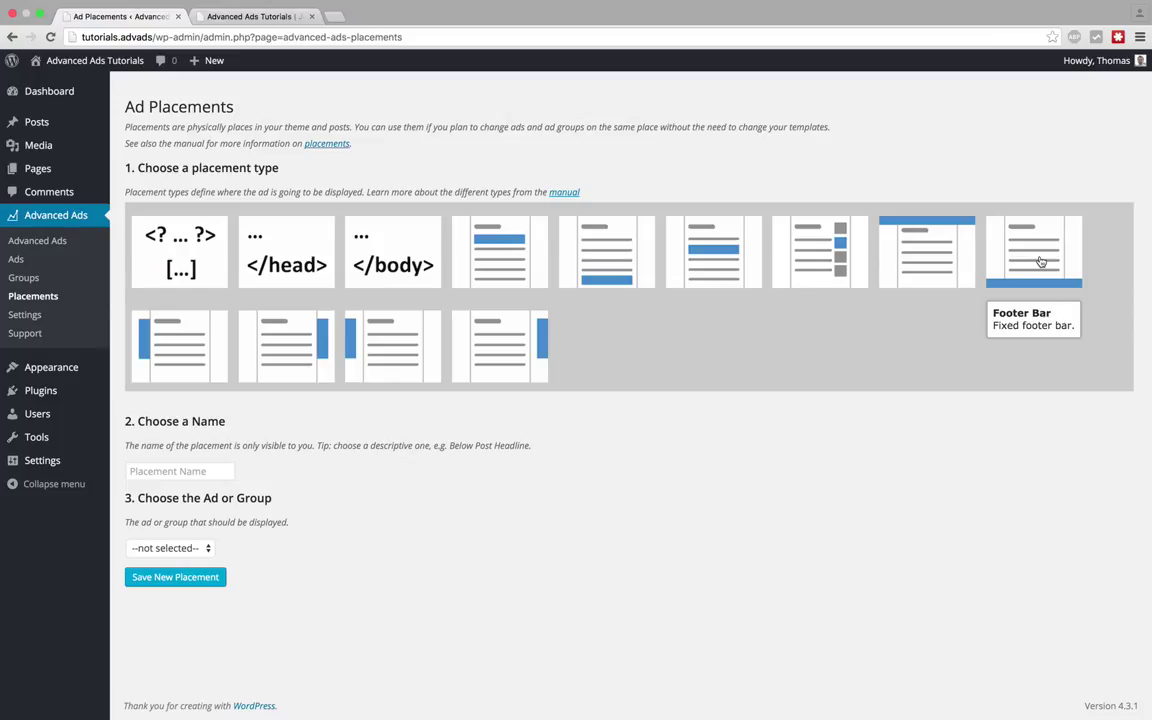
pyautogui.click(1033, 250)
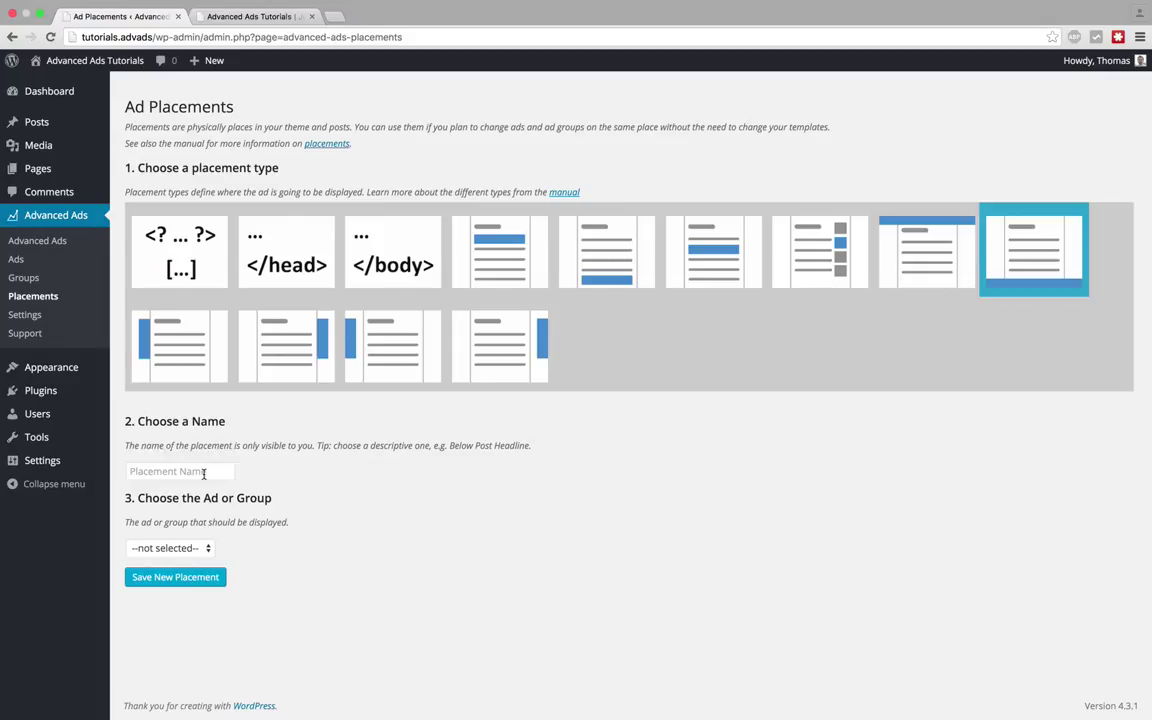
pyautogui.write('A')
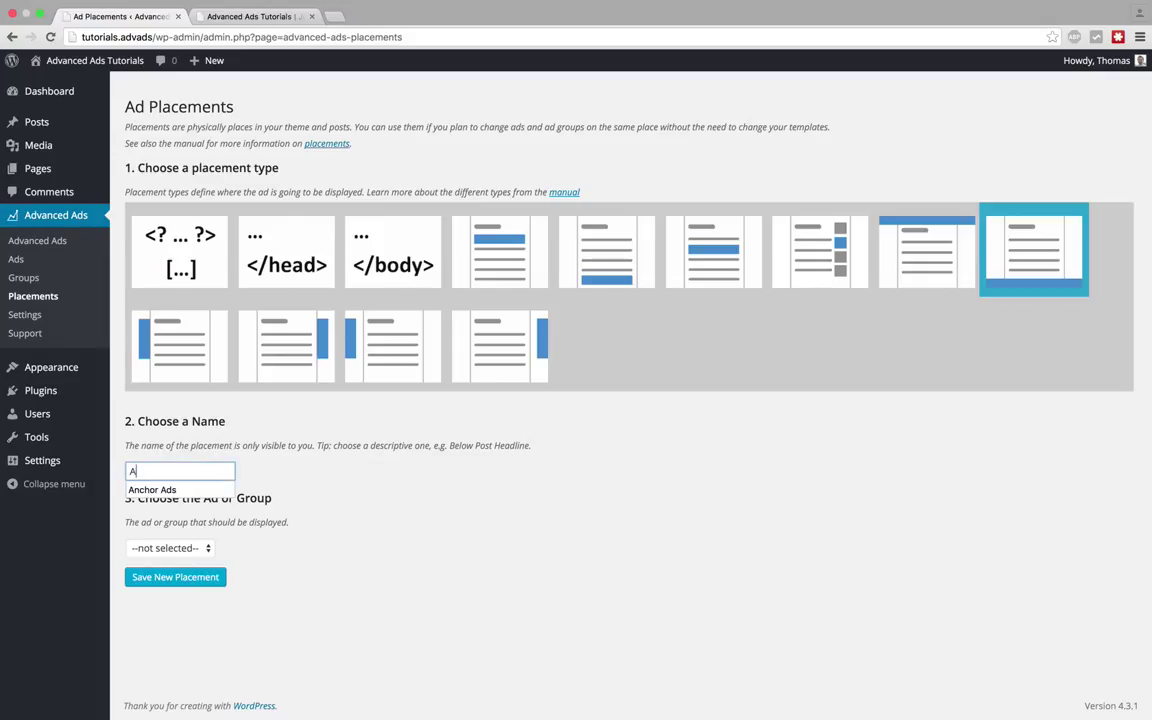
pyautogui.write('nchor Ad')
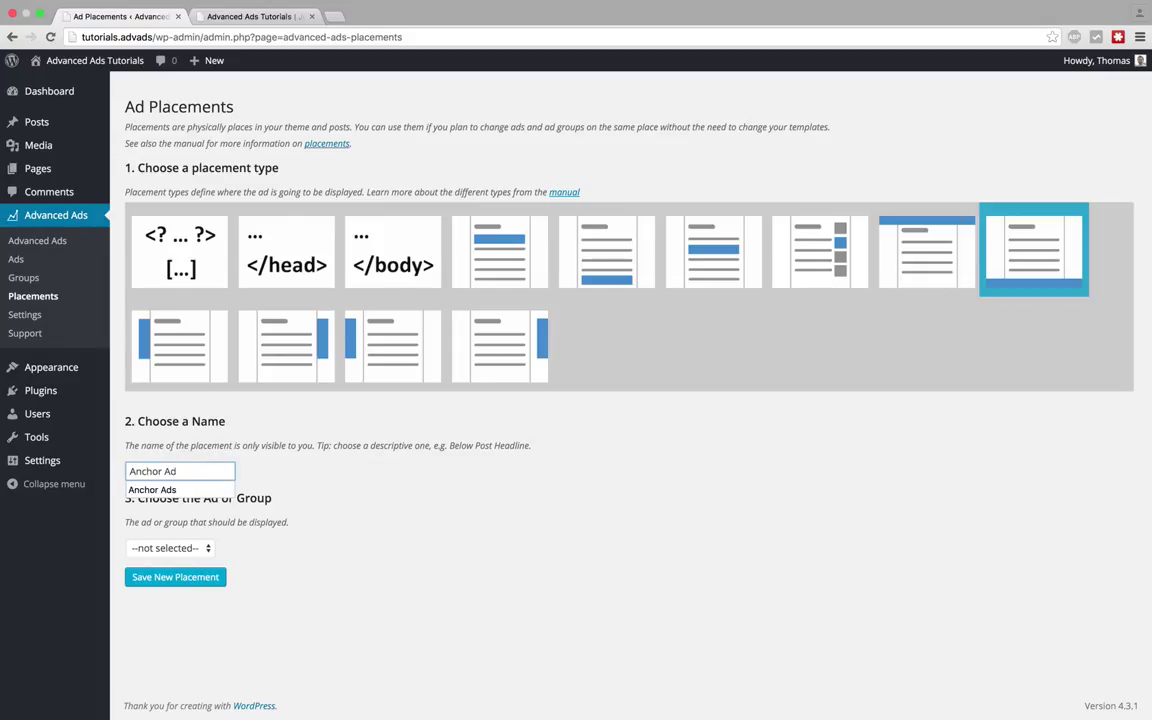
# Step: Assign the Anchor Ad ad to the placement and save it
pyautogui.click(170, 548)
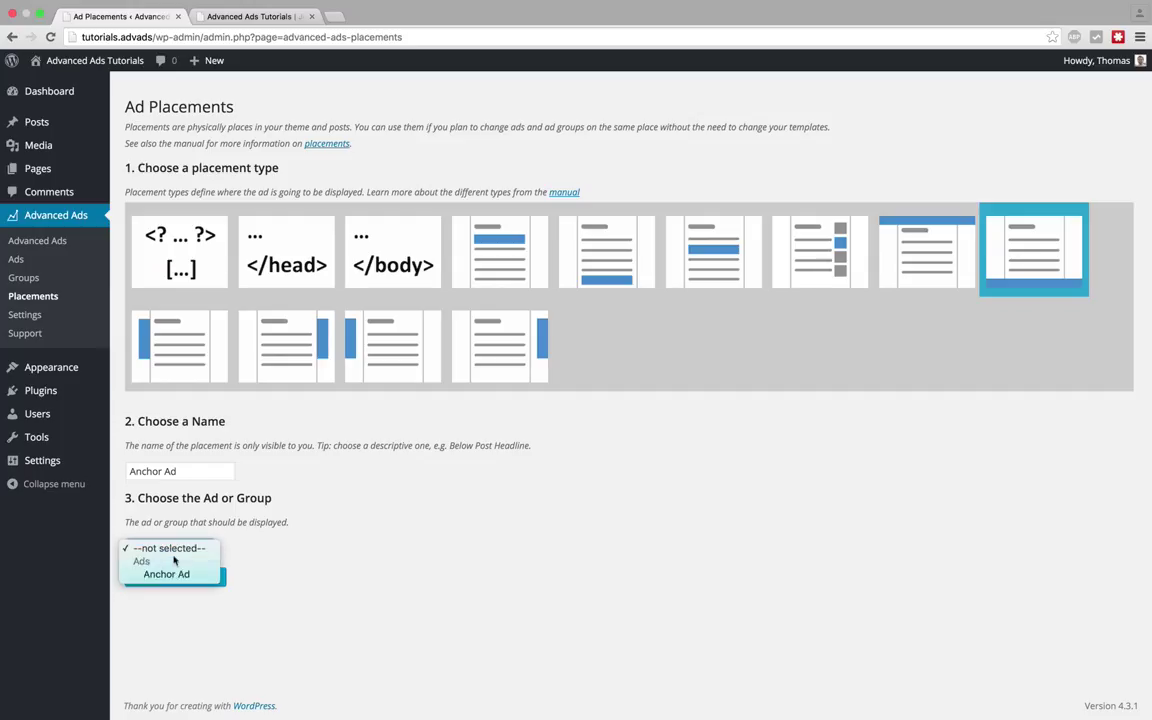
pyautogui.click(166, 574)
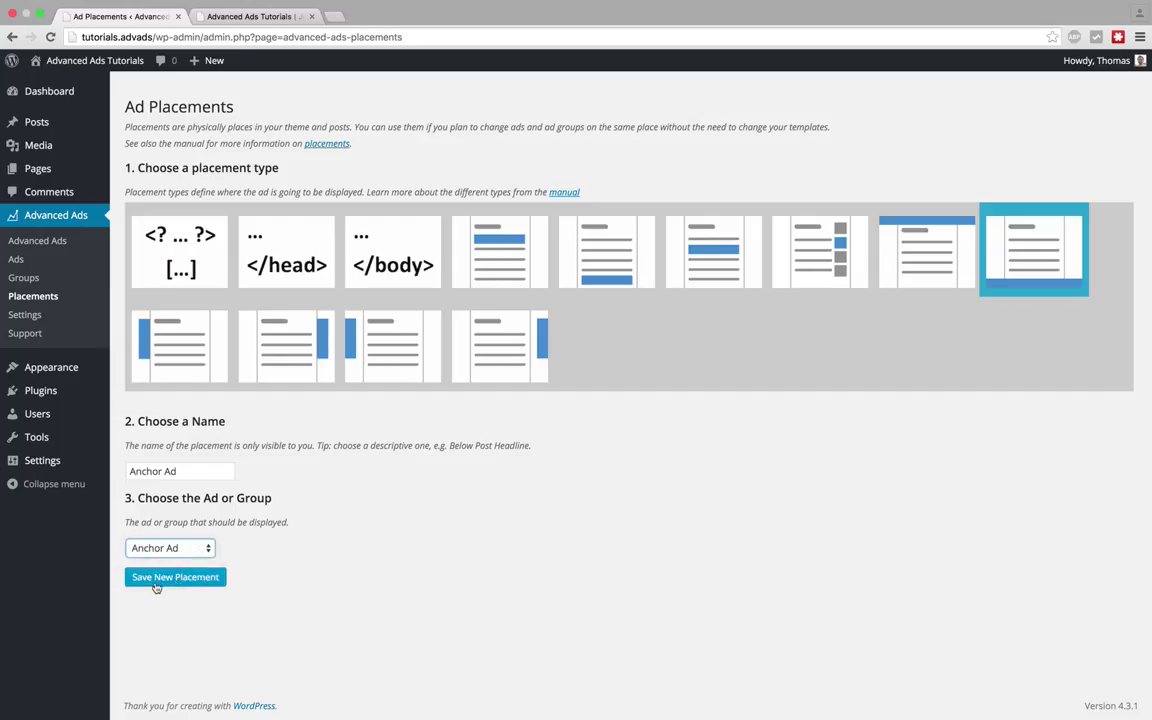
pyautogui.click(175, 577)
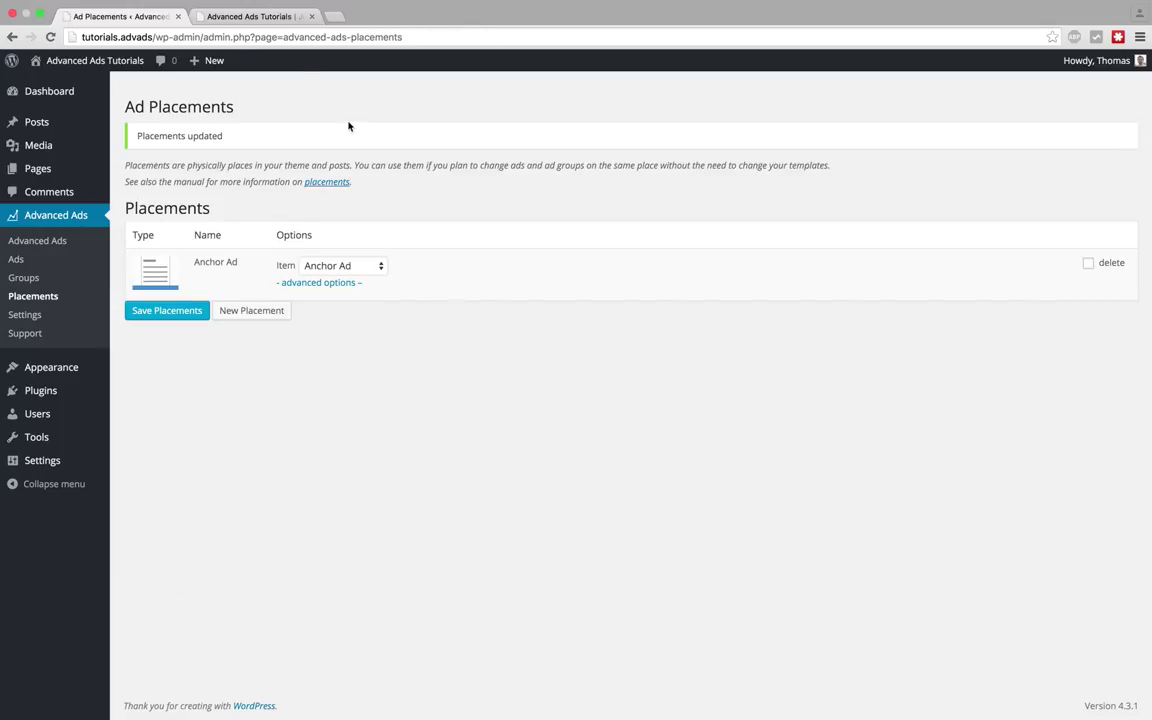
pyautogui.click(248, 16)
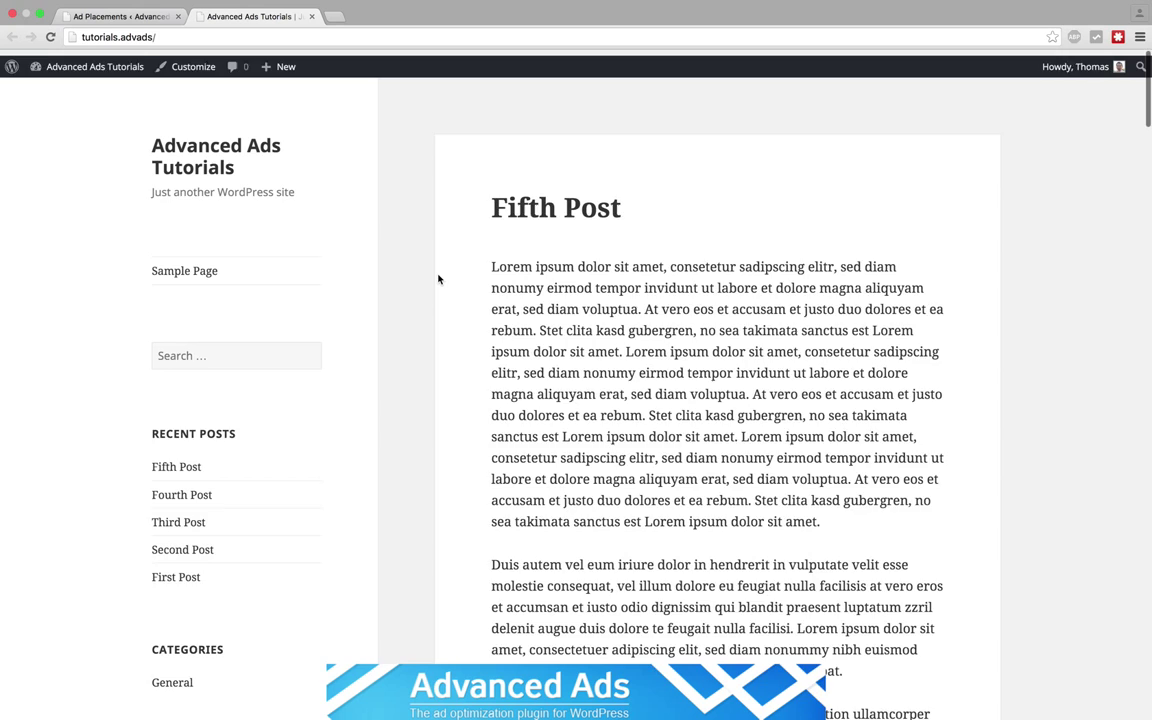
pyautogui.scroll(-3)
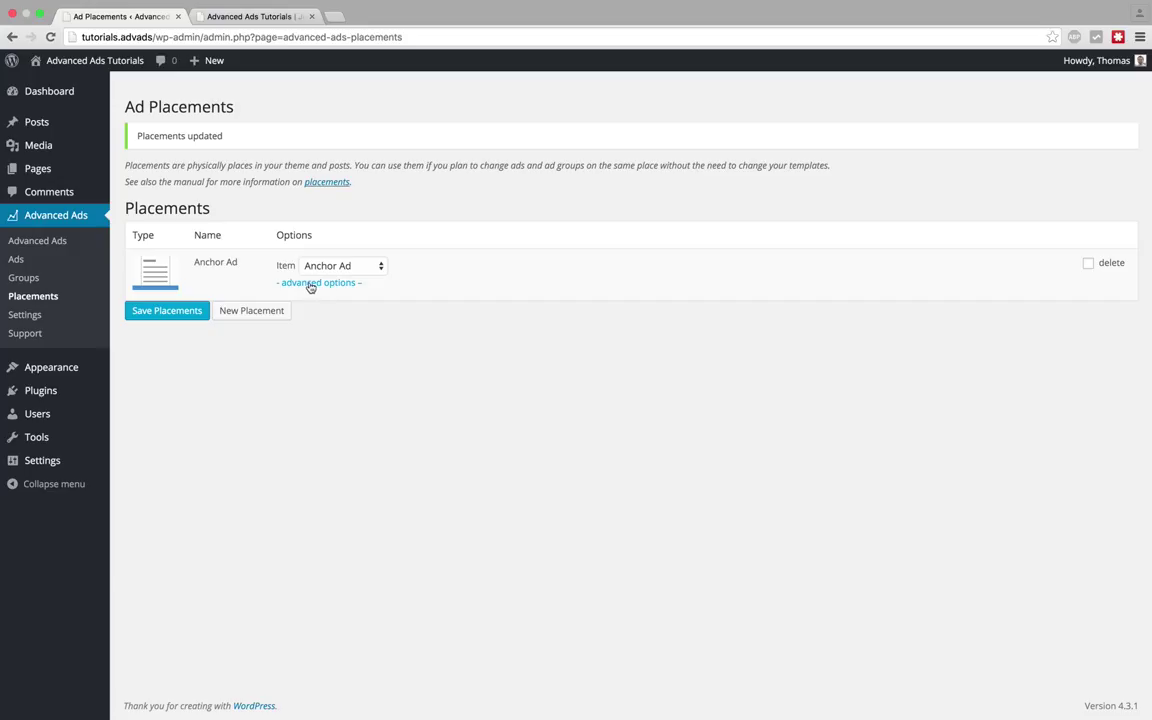
# Step: Set the Anchor Ad placement to show after a 2-second delay
pyautogui.click(318, 282)
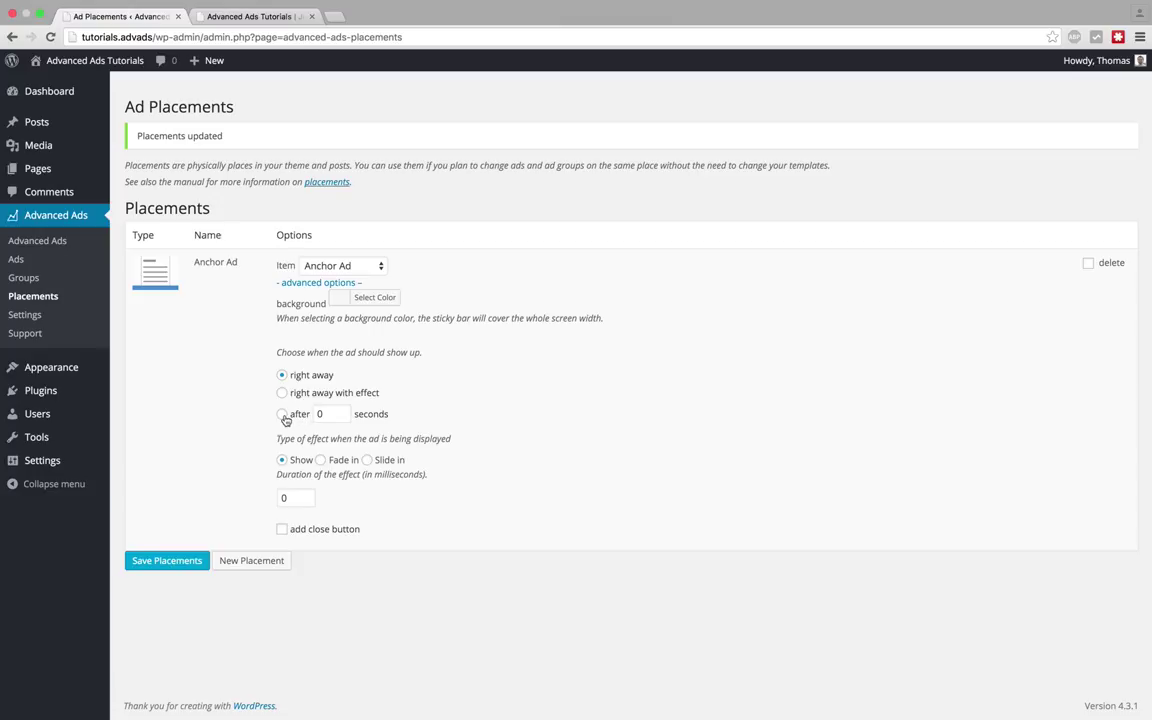
pyautogui.click(282, 414)
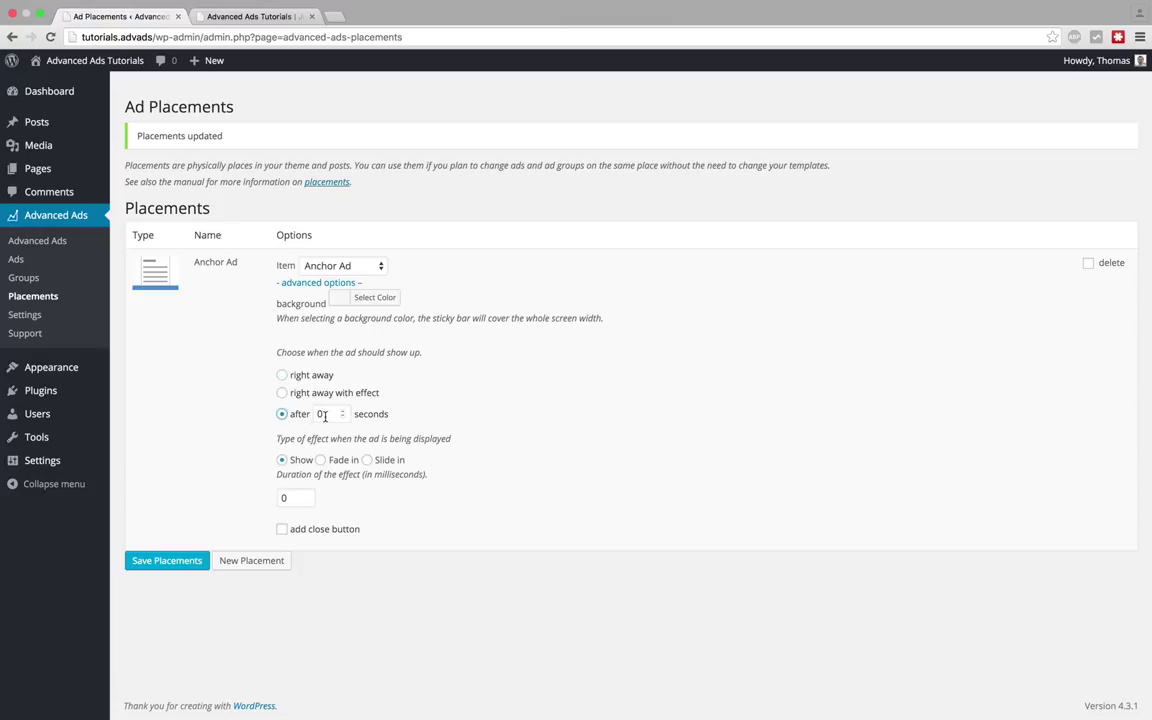
pyautogui.click(330, 413)
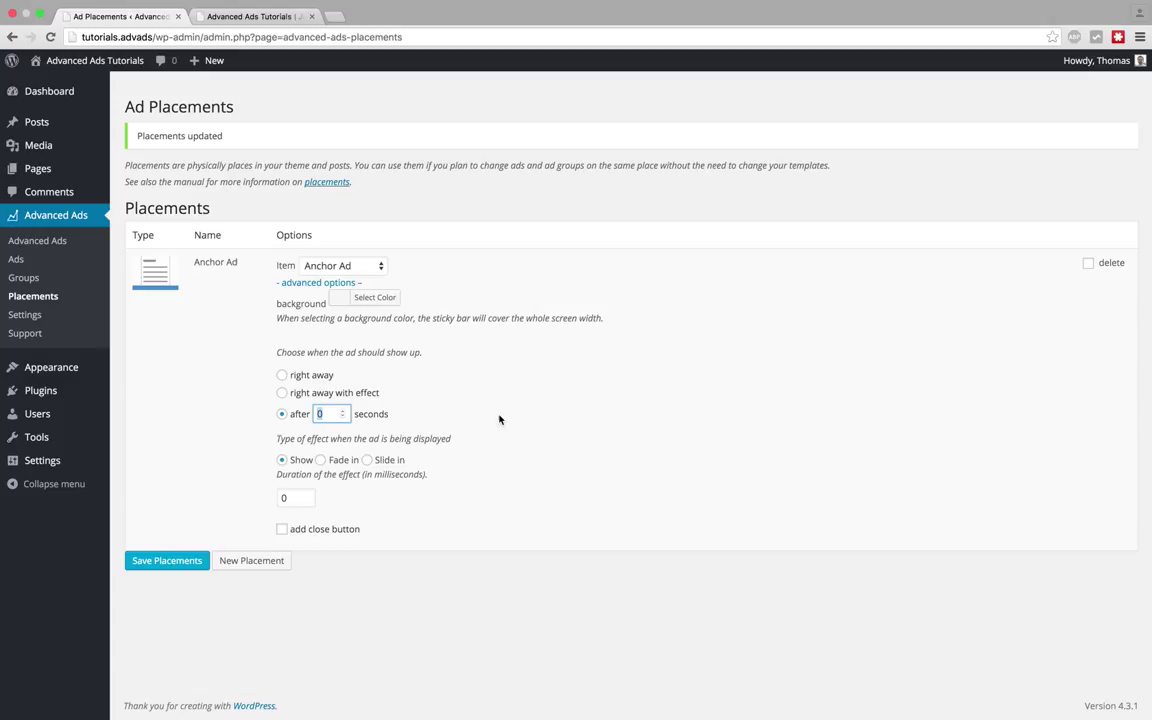
pyautogui.write('2')
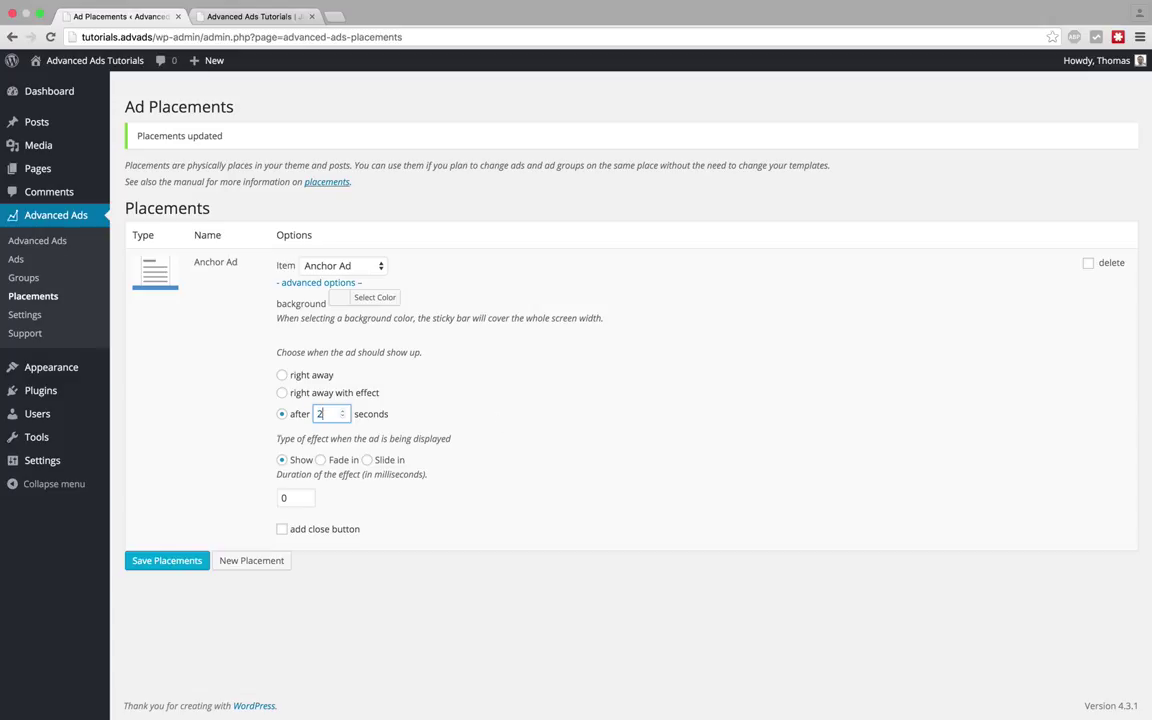
pyautogui.moveTo(374, 509)
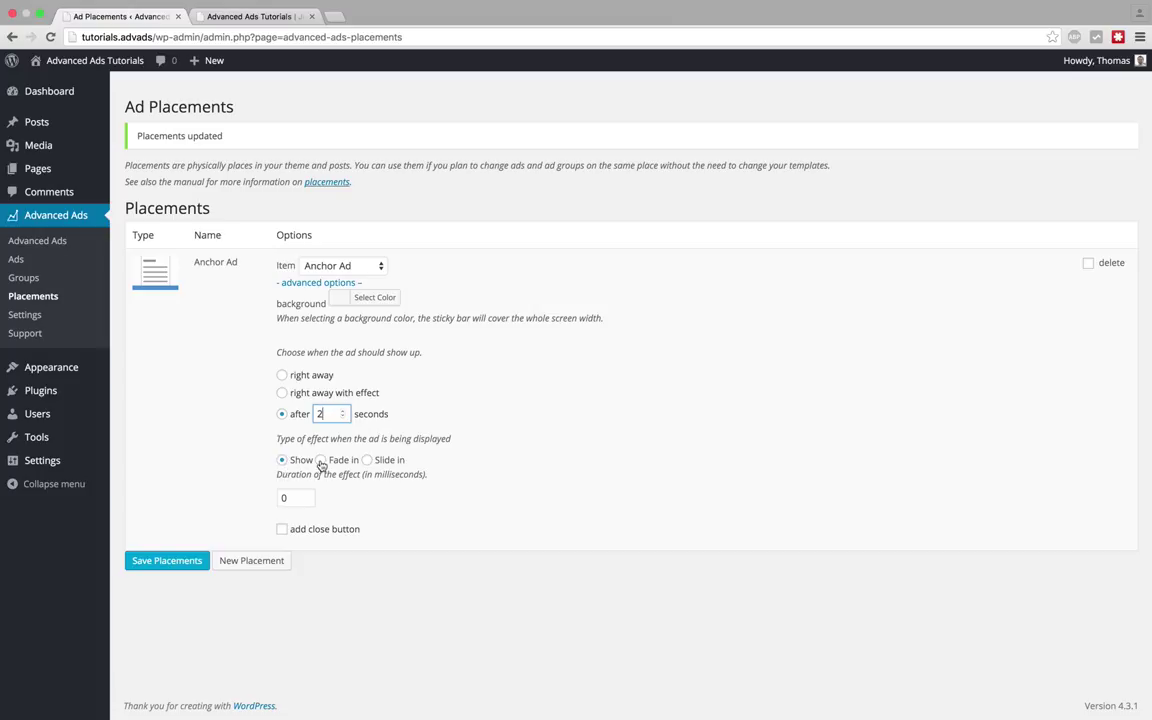
# Step: Choose a fade-in effect lasting 1000 ms and save the placements
pyautogui.click(320, 459)
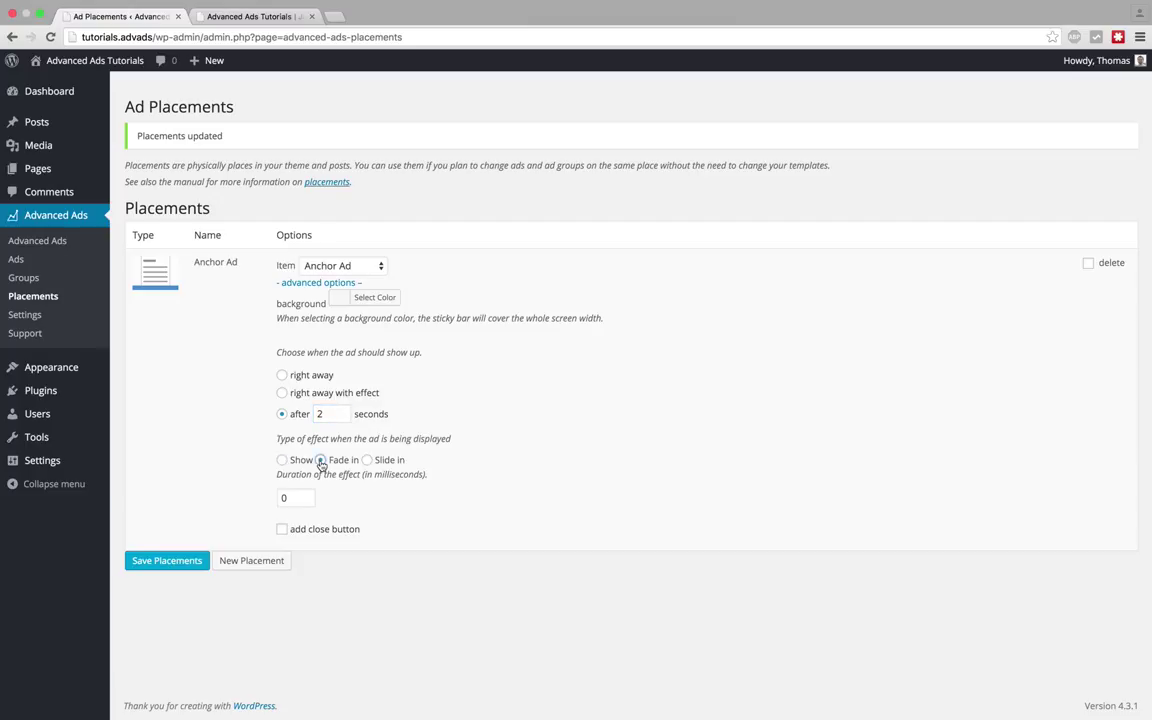
pyautogui.click(320, 459)
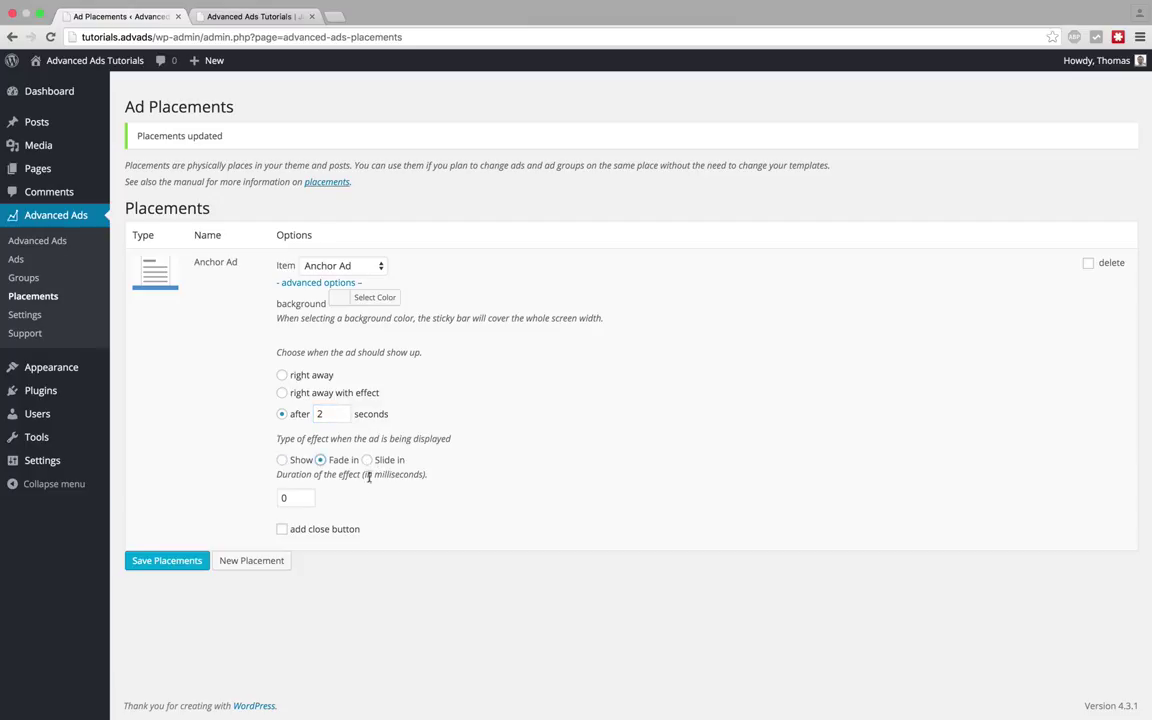
pyautogui.moveTo(358, 494)
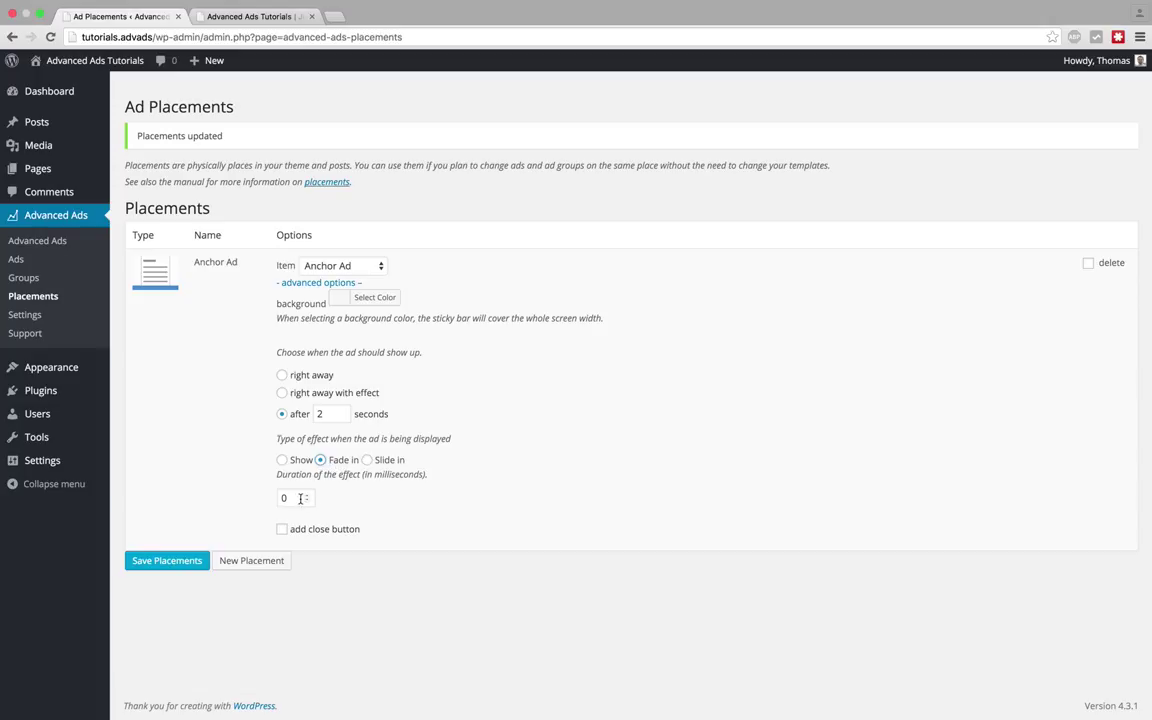
pyautogui.click(290, 498)
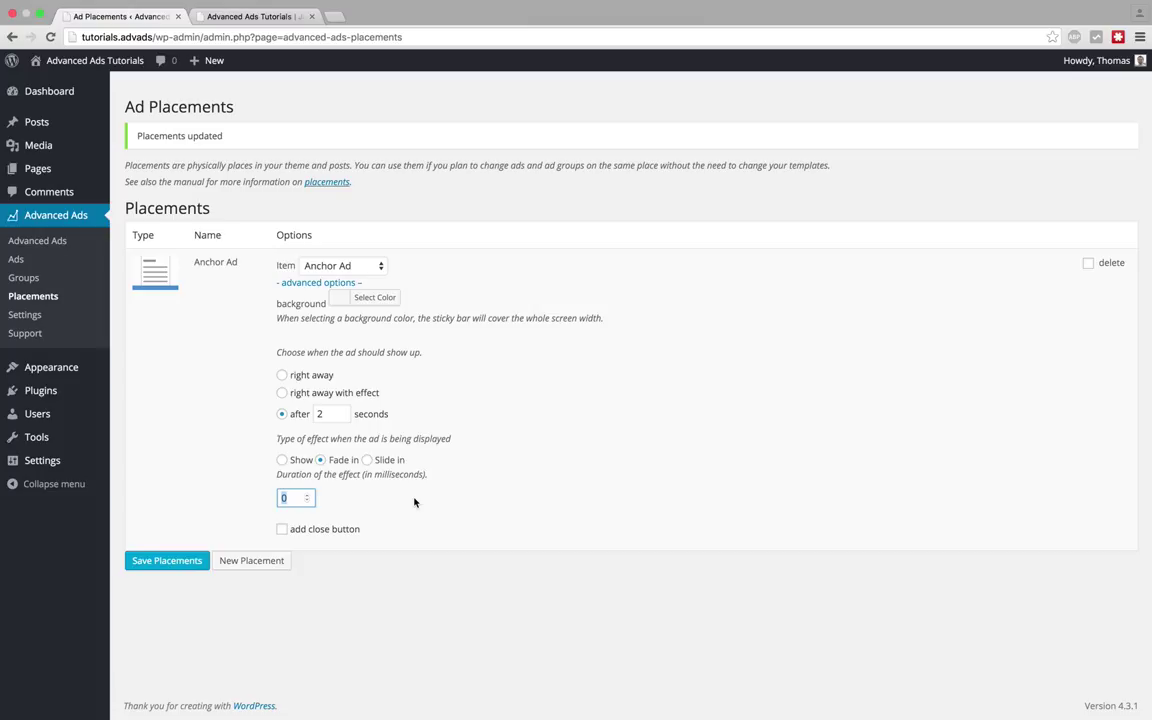
pyautogui.write('10')
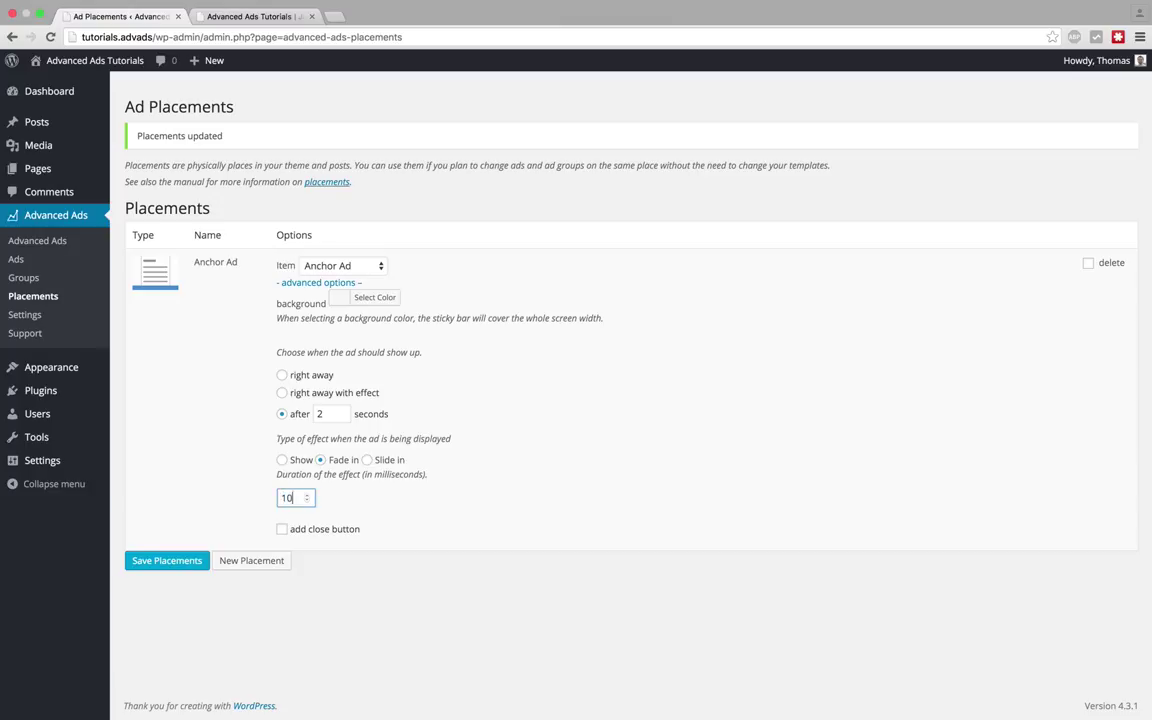
pyautogui.write('1000')
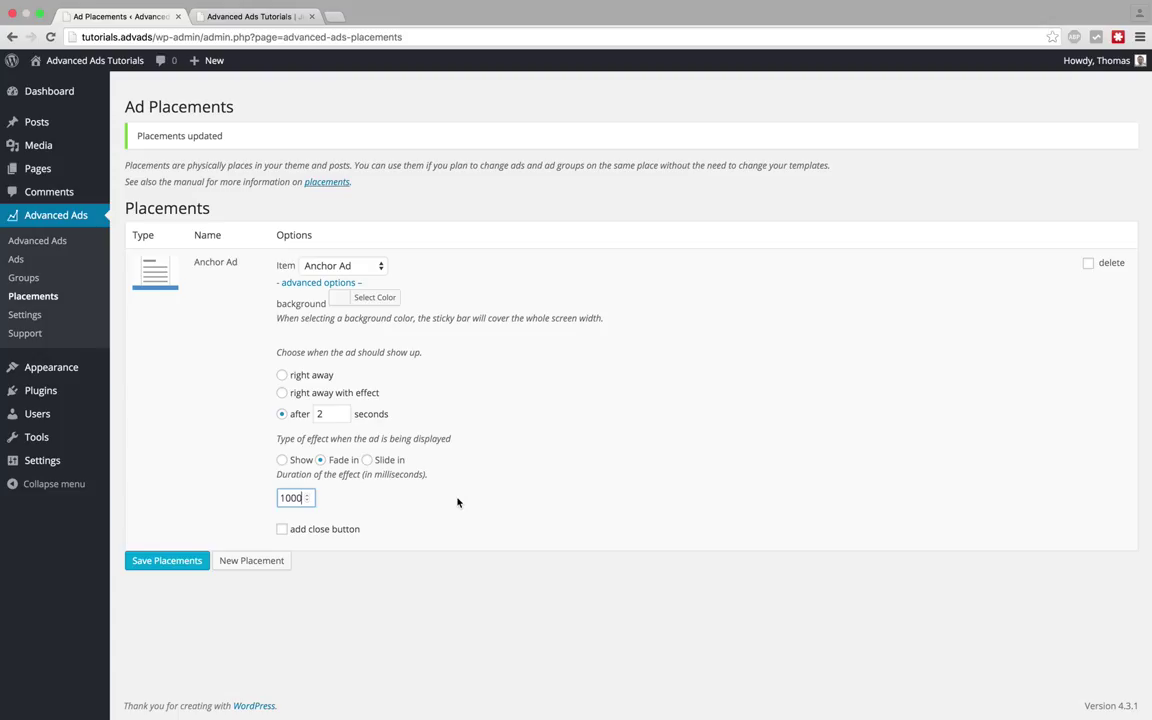
pyautogui.moveTo(409, 498)
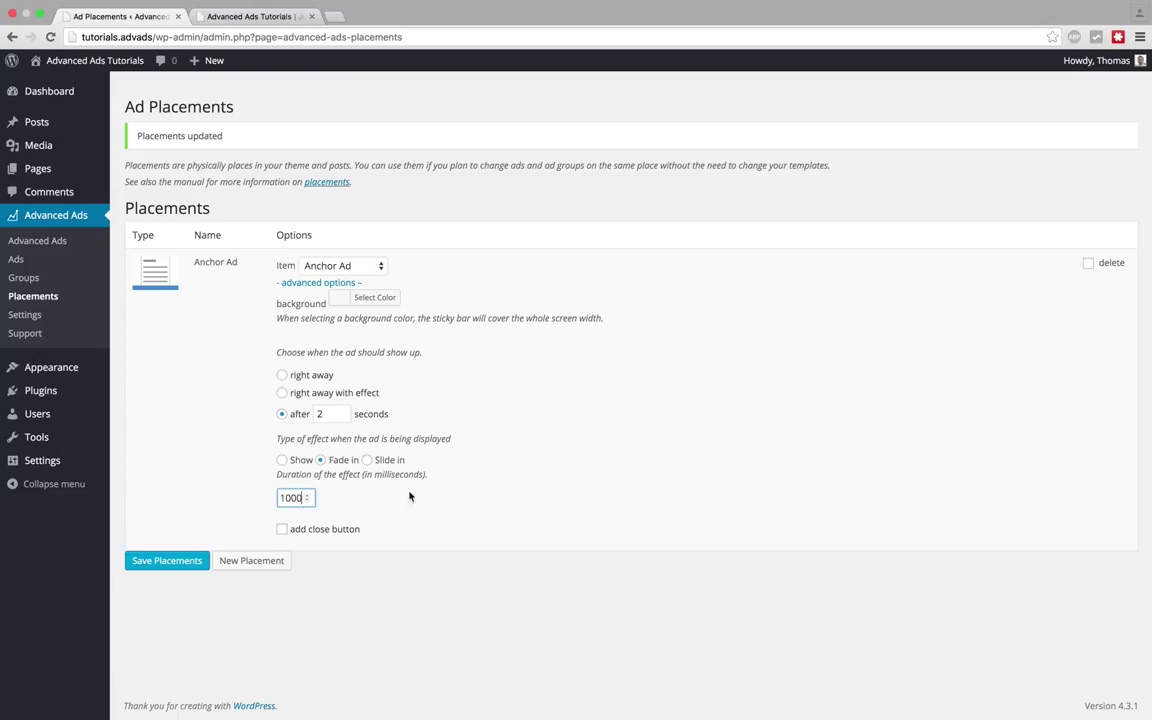
pyautogui.click(318, 282)
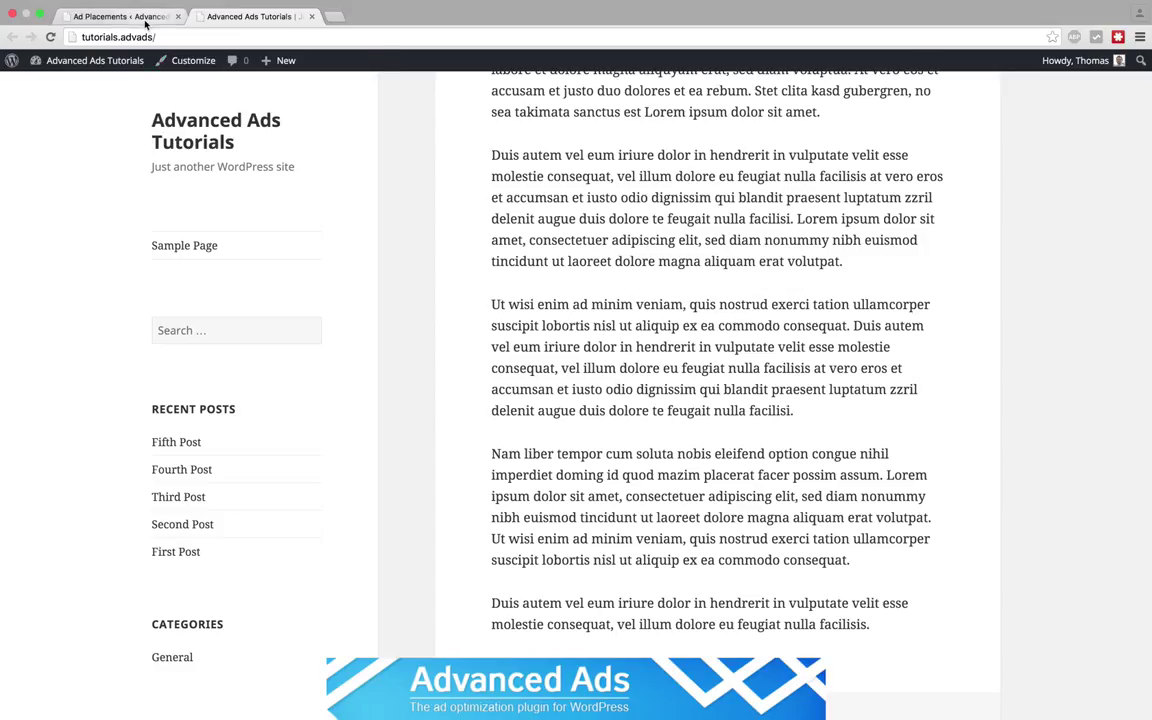
pyautogui.click(115, 16)
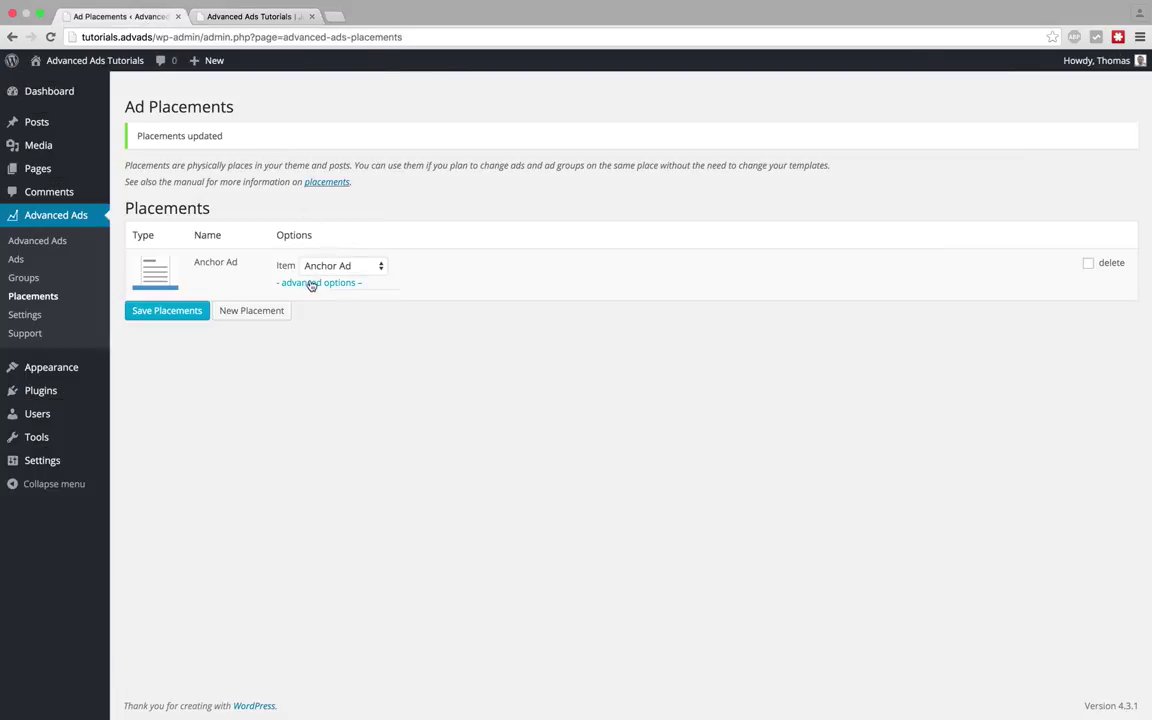
# Step: In the placement's advanced options, select Slide in as the effect type
pyautogui.click(318, 282)
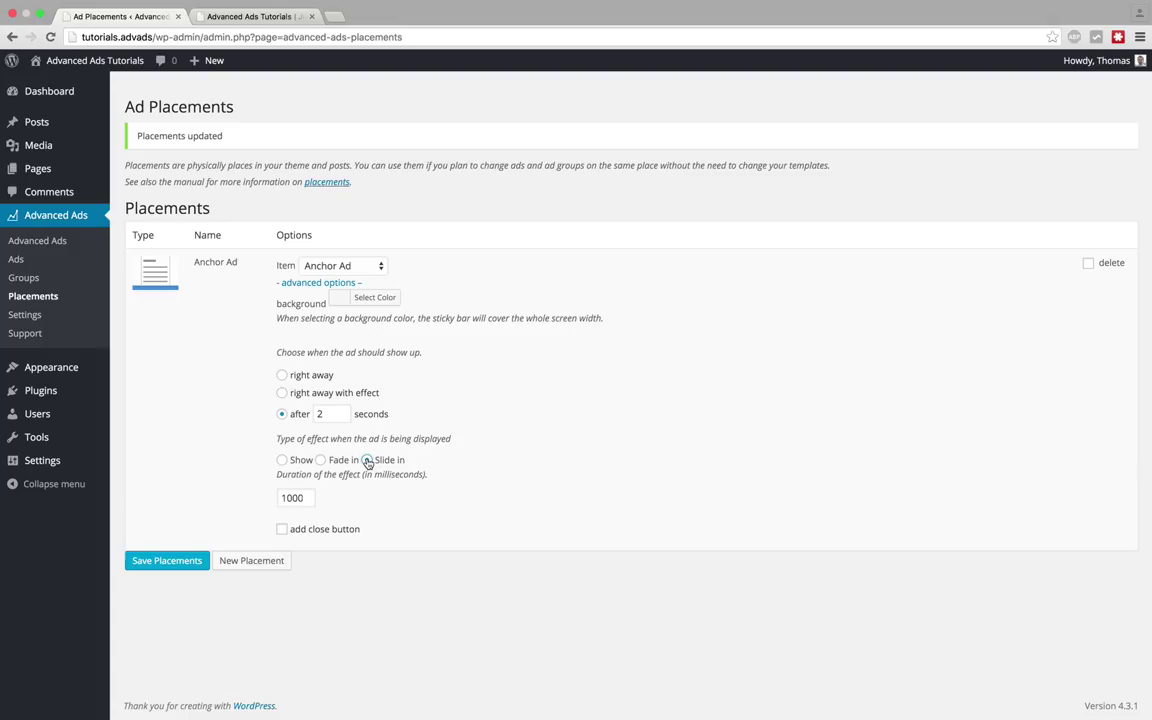
pyautogui.click(367, 459)
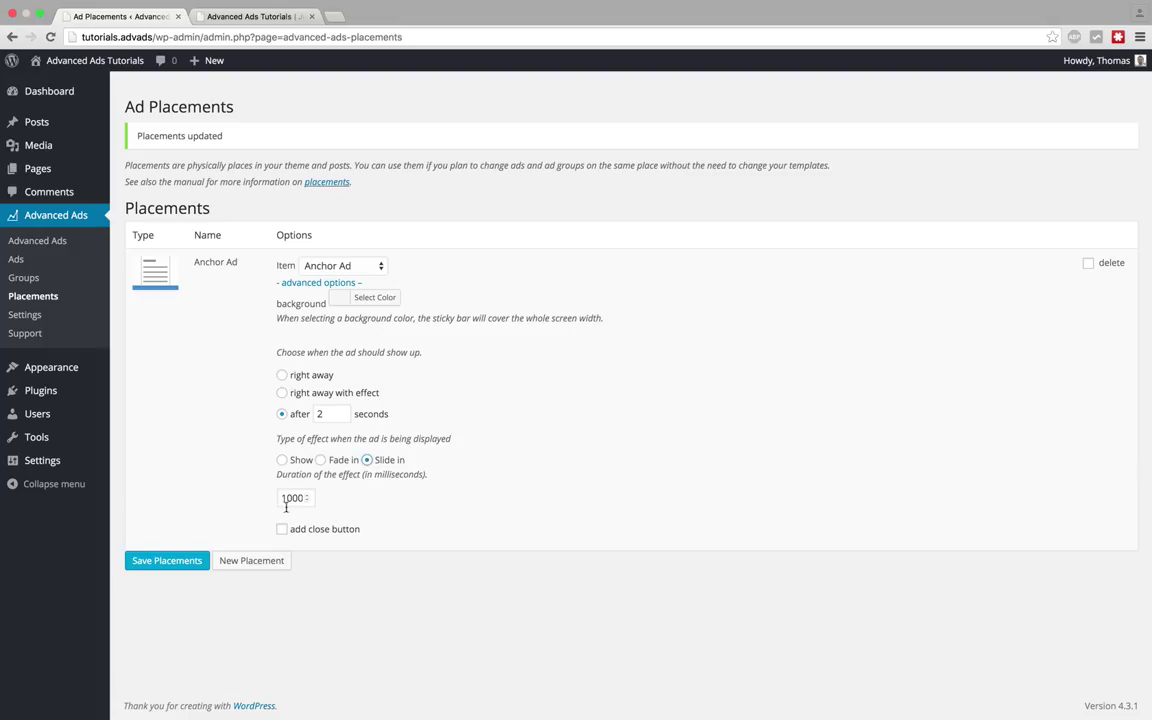